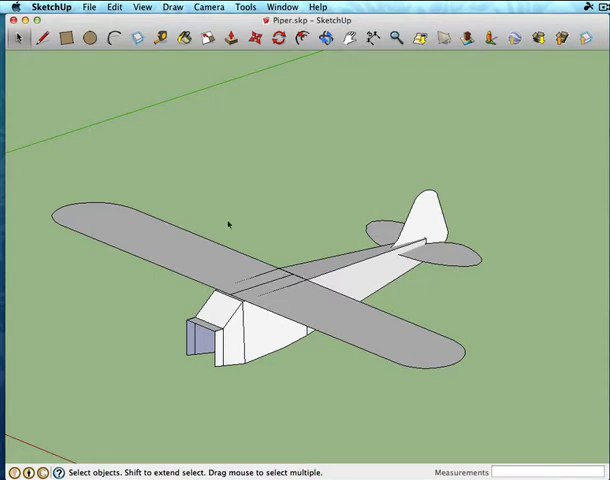
{"action": "mouse_move", "coordinate": [418, 328]}
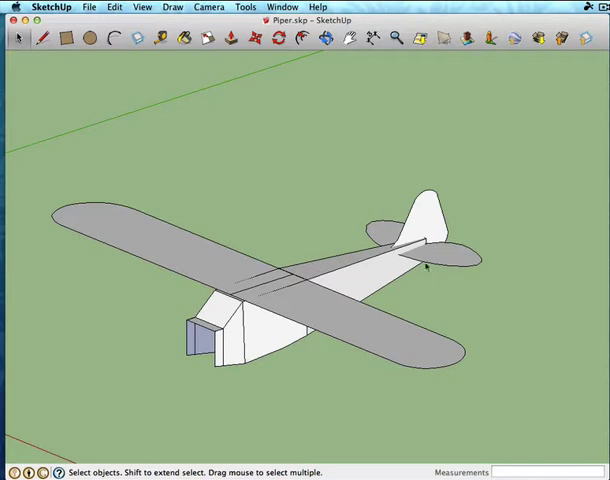
{"action": "mouse_move", "coordinate": [401, 315]}
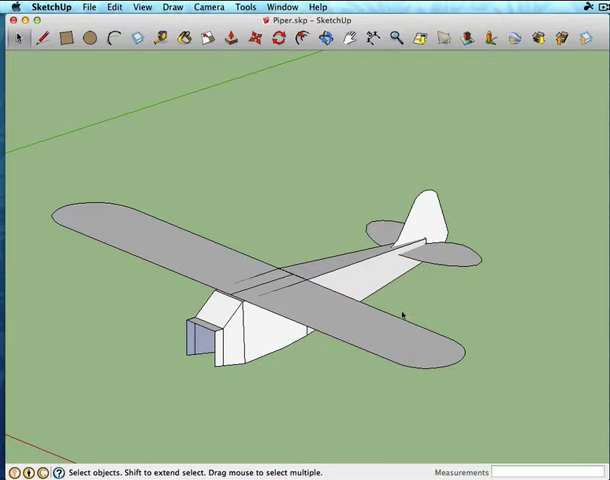
{"action": "mouse_move", "coordinate": [368, 322]}
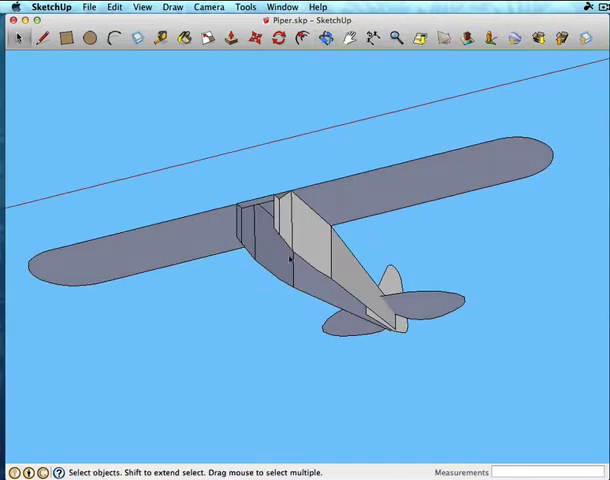
Step: Orbit to a front view and add the 2 3/16 inch nose height dimension
{"action": "left_click_drag", "start_coordinate": [350, 280], "coordinate": [398, 245]}
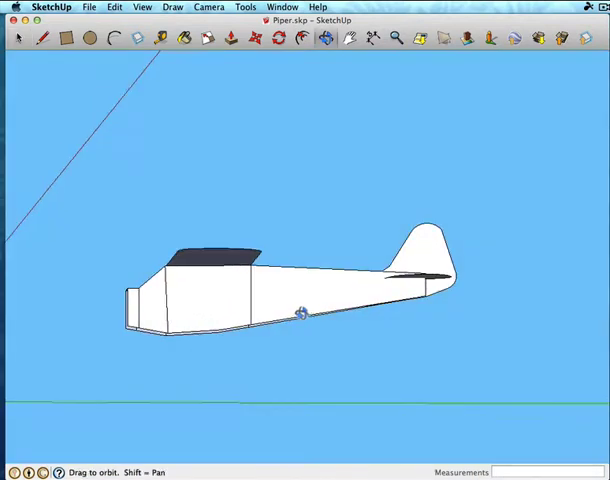
{"action": "left_click", "coordinate": [19, 38]}
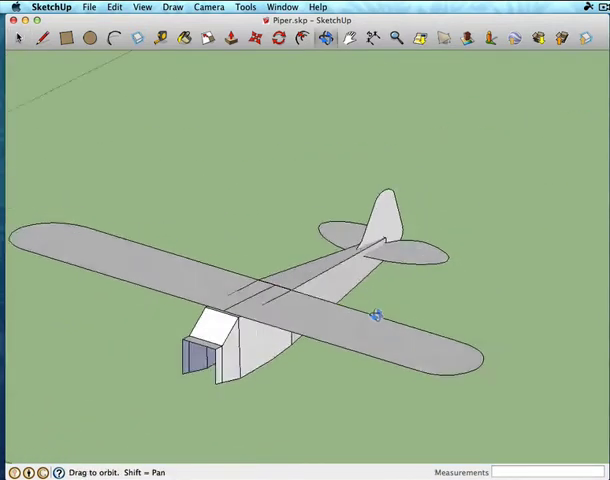
{"action": "left_click", "coordinate": [18, 38]}
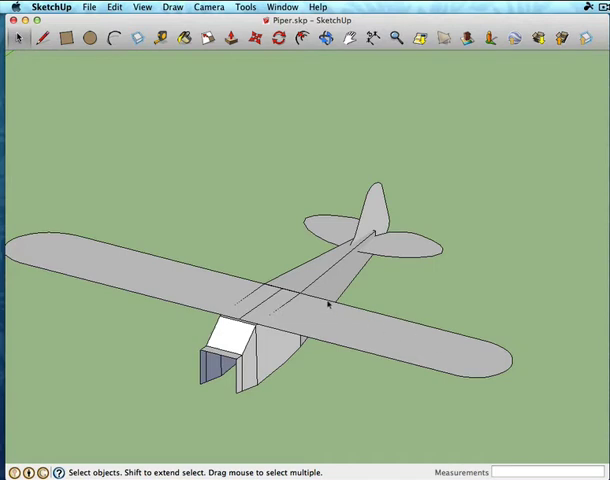
{"action": "mouse_move", "coordinate": [344, 308]}
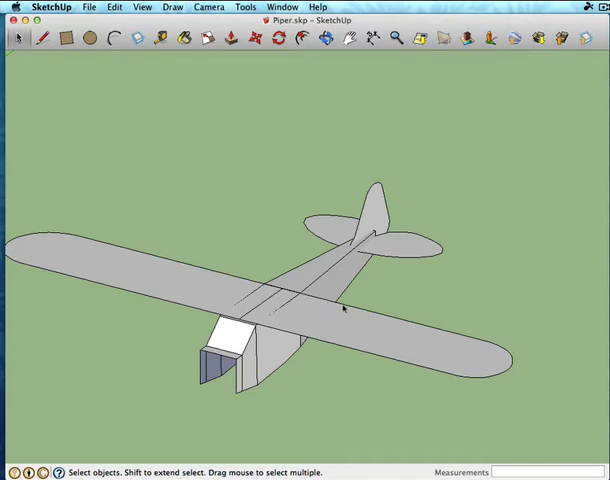
{"action": "mouse_move", "coordinate": [397, 332]}
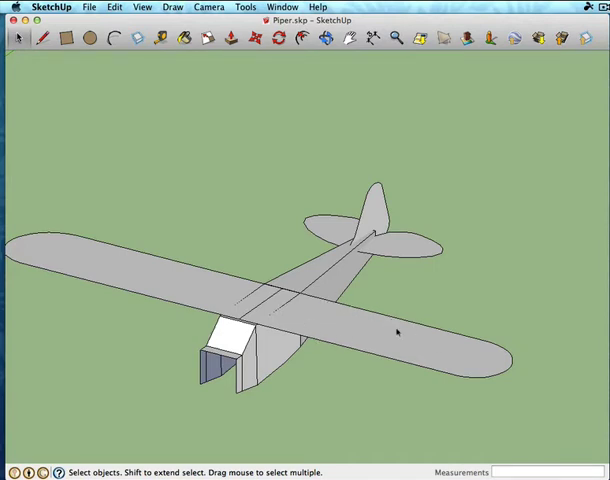
{"action": "mouse_move", "coordinate": [343, 340]}
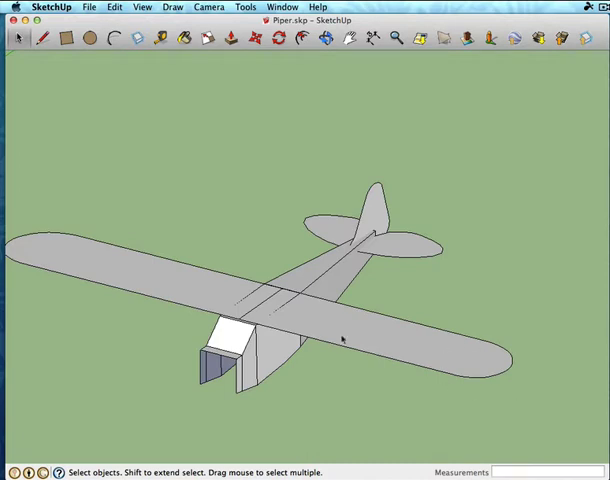
{"action": "mouse_move", "coordinate": [327, 322]}
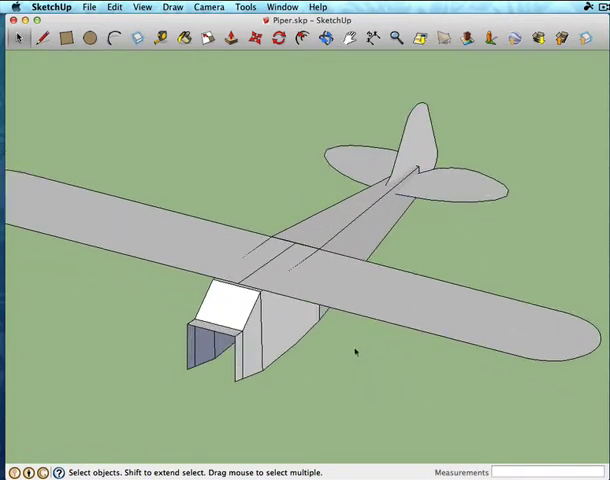
{"action": "mouse_move", "coordinate": [356, 346]}
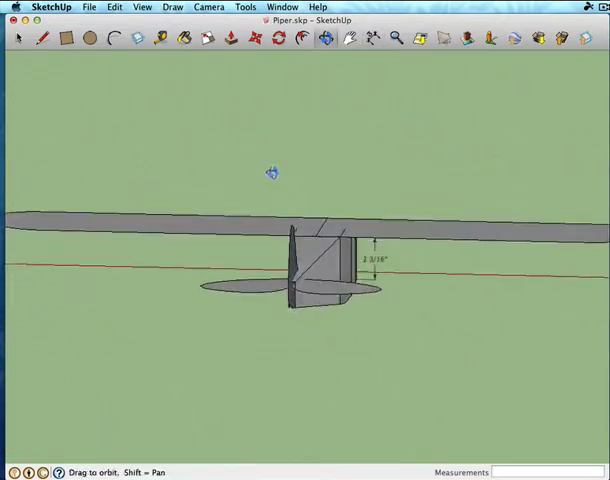
{"action": "left_click_drag", "start_coordinate": [270, 172], "coordinate": [500, 303]}
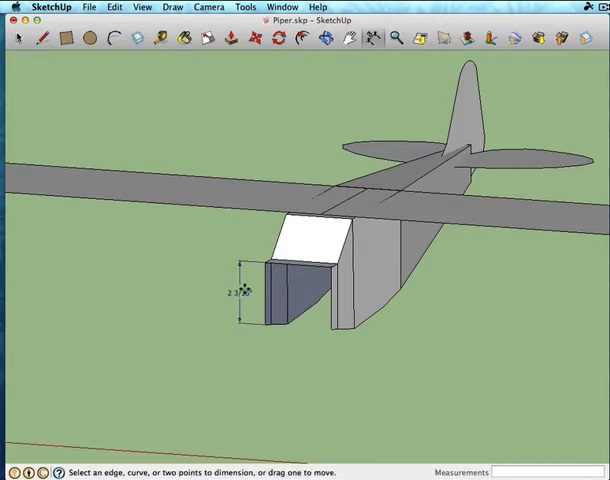
Step: Measure the wing from Top view and place the 1/8 inch wing and nose height dimensions
{"action": "left_click", "coordinate": [18, 37]}
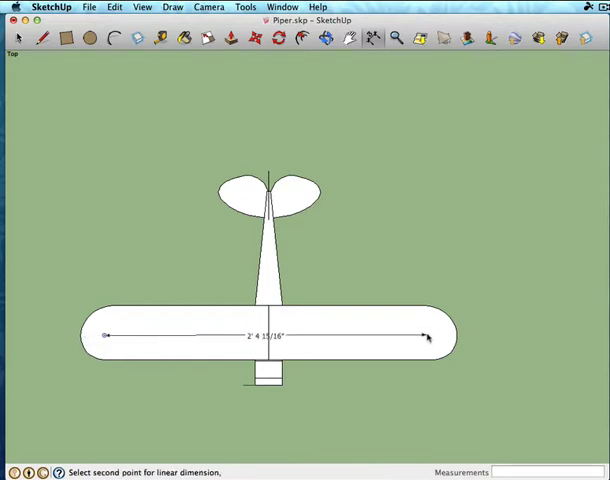
{"action": "left_click", "coordinate": [430, 334]}
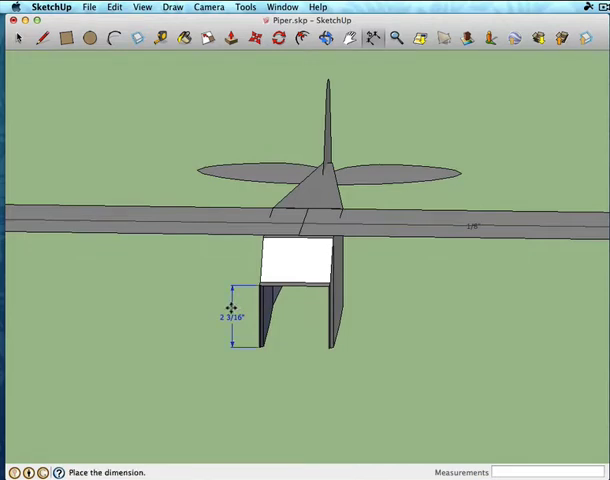
{"action": "left_click", "coordinate": [230, 308]}
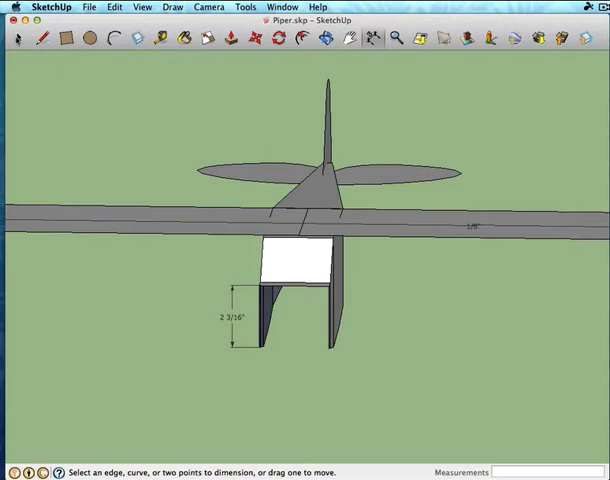
{"action": "left_click", "coordinate": [17, 37]}
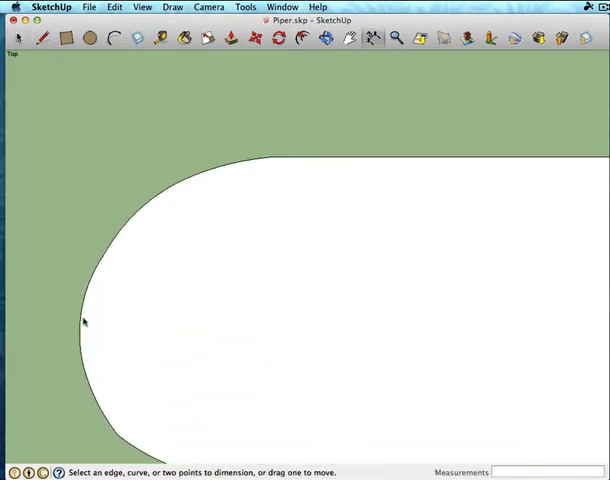
{"action": "mouse_move", "coordinate": [82, 328]}
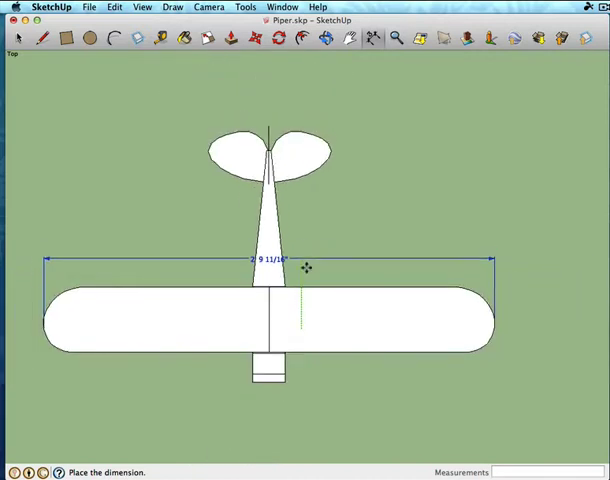
Step: Place the 2' 9 11/16" wingspan dimension above the wing in top view
{"action": "left_click", "coordinate": [306, 268]}
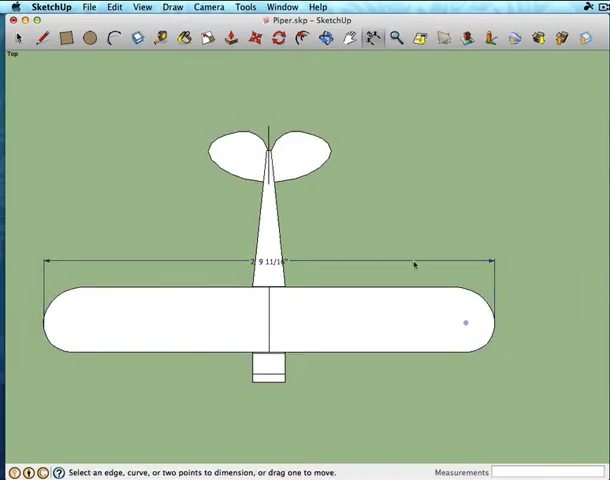
{"action": "mouse_move", "coordinate": [405, 261]}
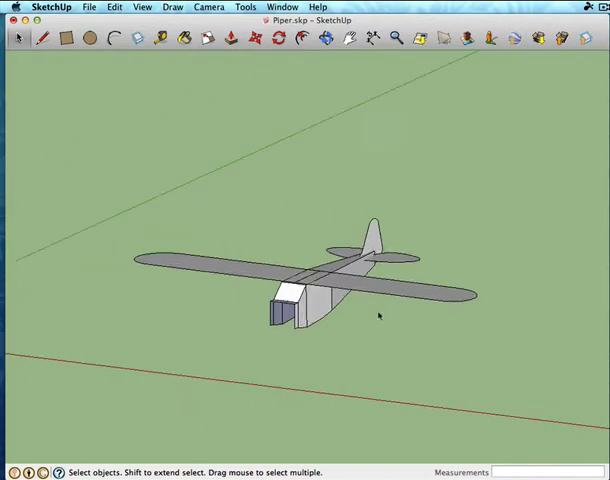
Step: Orbit to a closer three-quarter view of the dimensioned plane
{"action": "left_click_drag", "start_coordinate": [380, 316], "coordinate": [307, 211]}
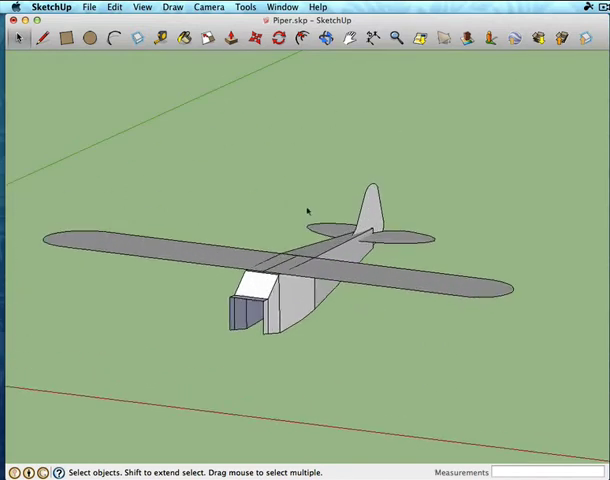
{"action": "mouse_move", "coordinate": [515, 77]}
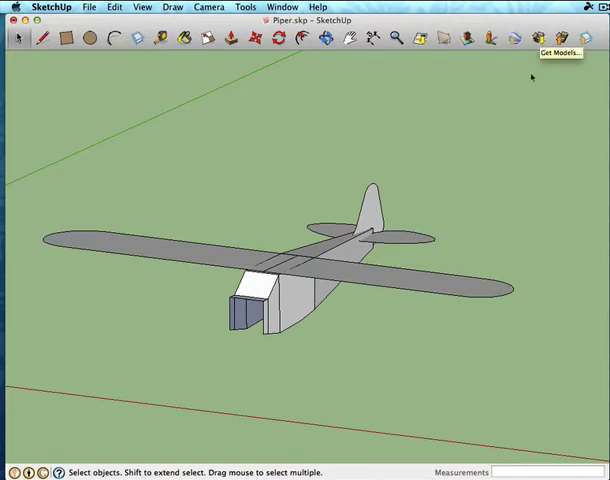
{"action": "mouse_move", "coordinate": [532, 77]}
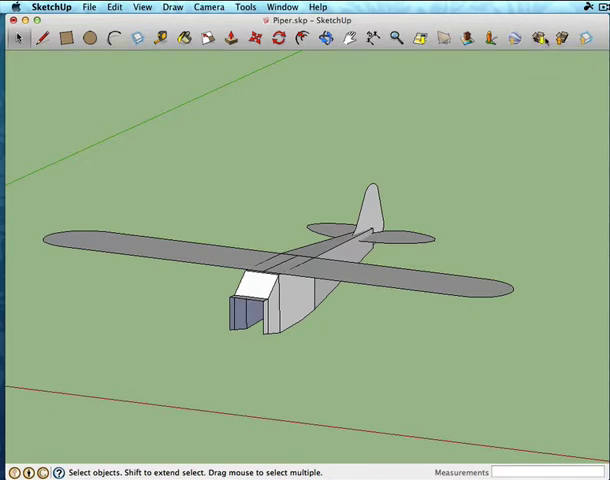
{"action": "mouse_move", "coordinate": [549, 37]}
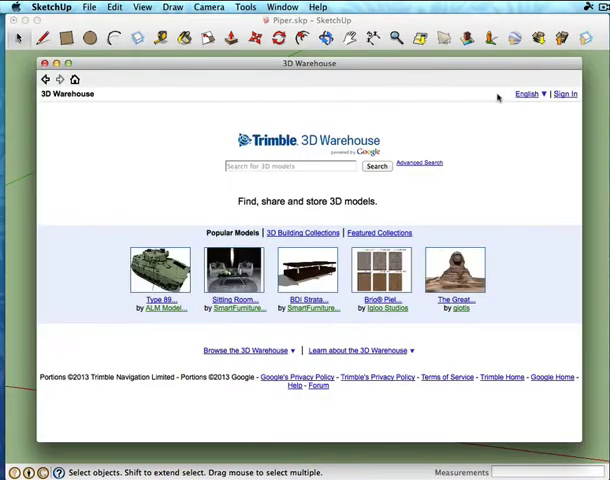
Step: Search 3D Warehouse for 'power pod flite test' and open the FliteTest Power Pod Starter page
{"action": "left_click", "coordinate": [291, 166]}
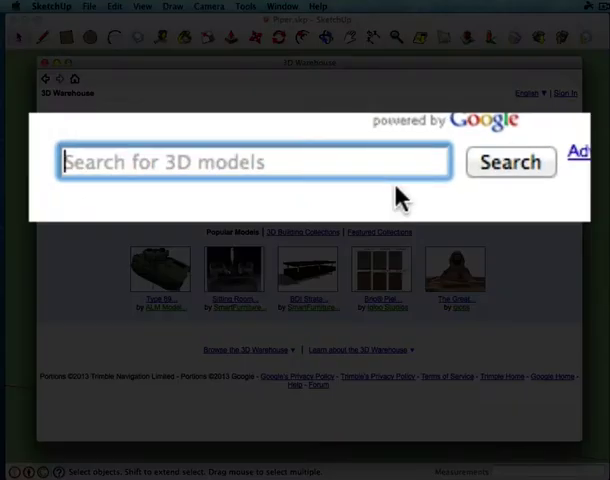
{"action": "type", "text": "power pod"}
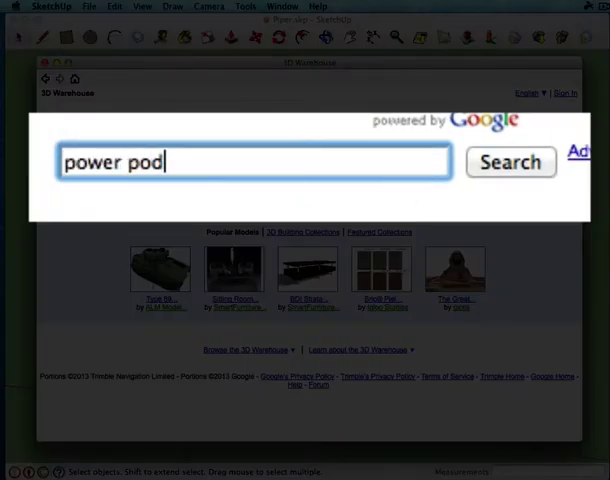
{"action": "type", "text": "flite te"}
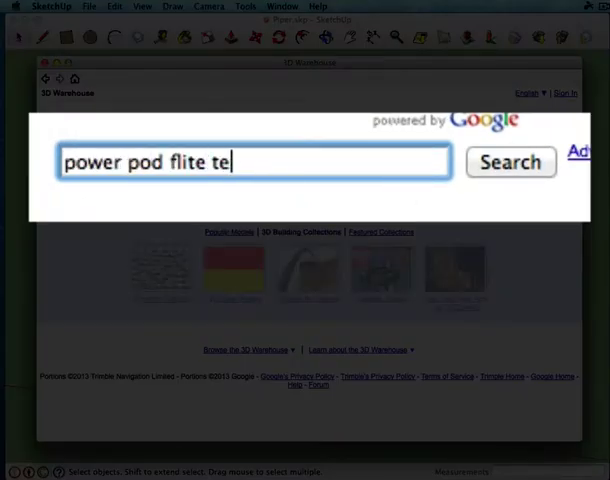
{"action": "left_click", "coordinate": [510, 162]}
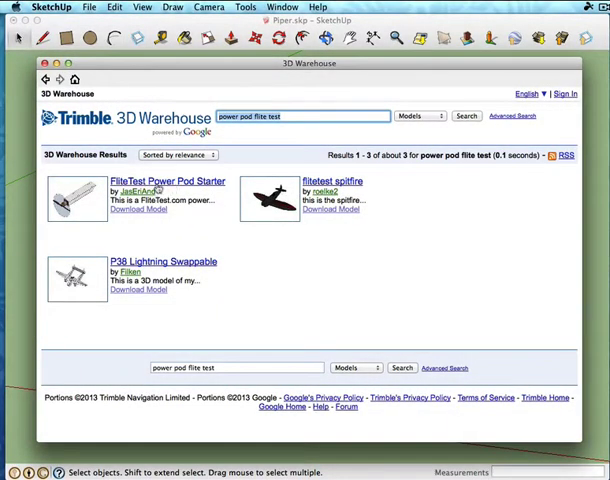
{"action": "mouse_move", "coordinate": [313, 188]}
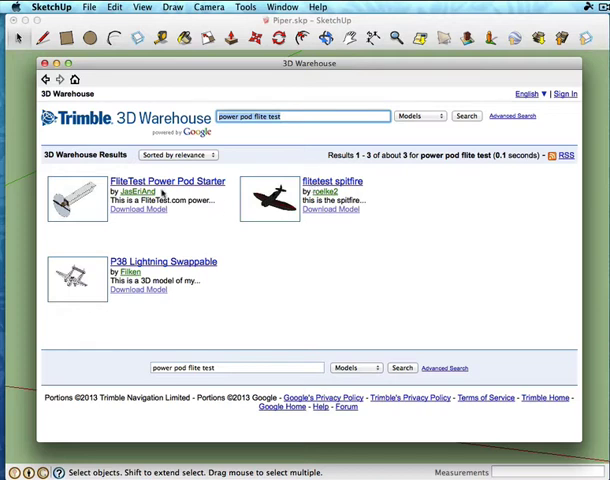
{"action": "left_click", "coordinate": [167, 181]}
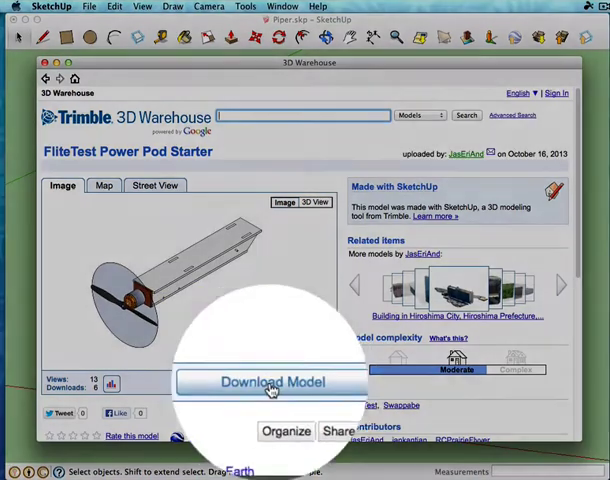
Step: Download the FliteTest Power Pod Starter and load it directly into the current model
{"action": "left_click", "coordinate": [270, 382]}
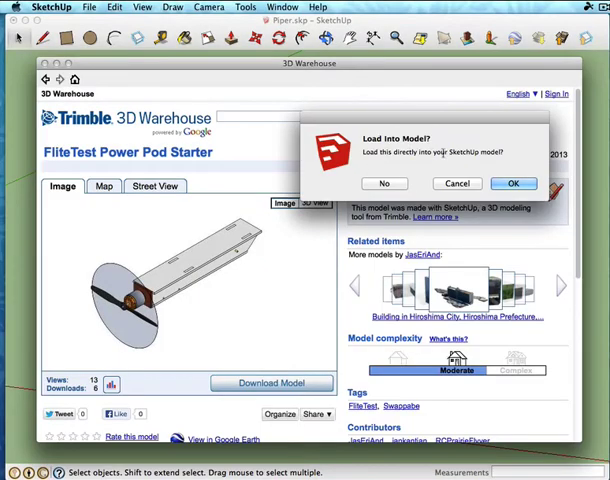
{"action": "left_click", "coordinate": [513, 183]}
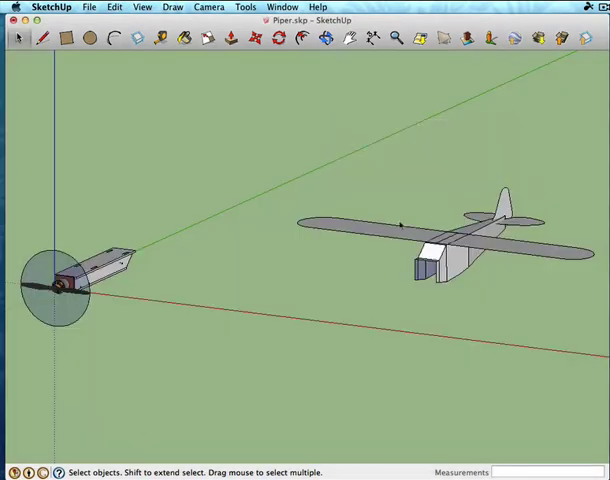
{"action": "mouse_move", "coordinate": [400, 225]}
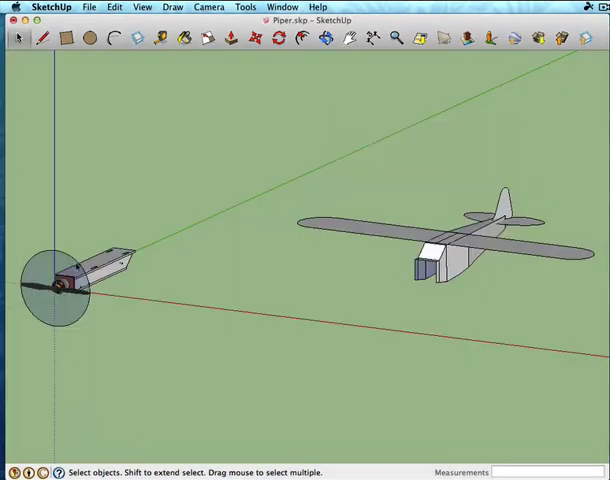
Step: Move the imported power pod assembly toward the plane and orbit to compare positions
{"action": "left_click", "coordinate": [85, 280]}
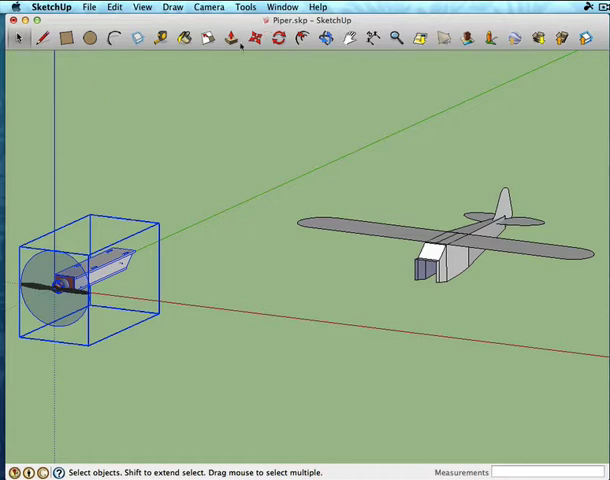
{"action": "left_click_drag", "start_coordinate": [90, 280], "coordinate": [290, 330]}
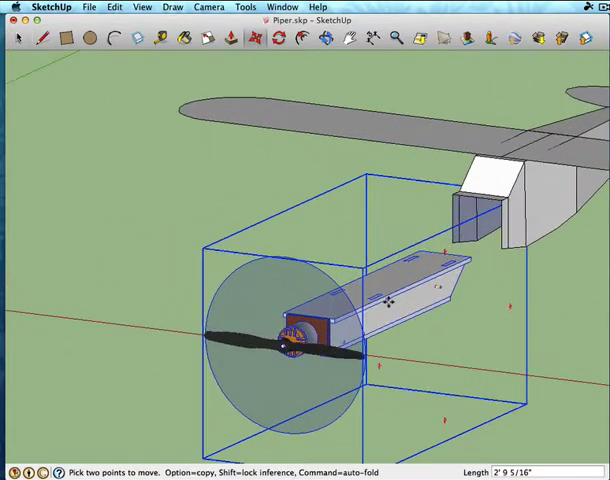
{"action": "left_click", "coordinate": [322, 38]}
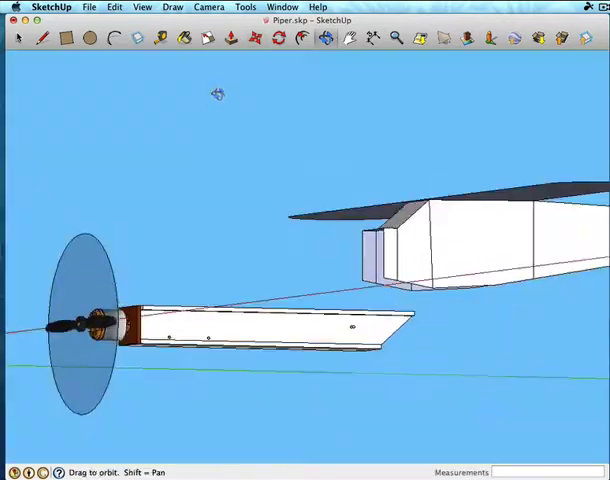
{"action": "left_click_drag", "start_coordinate": [215, 93], "coordinate": [515, 135]}
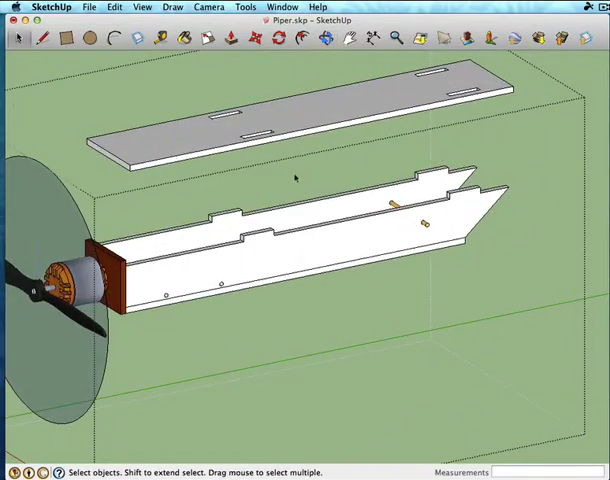
{"action": "mouse_move", "coordinate": [372, 202]}
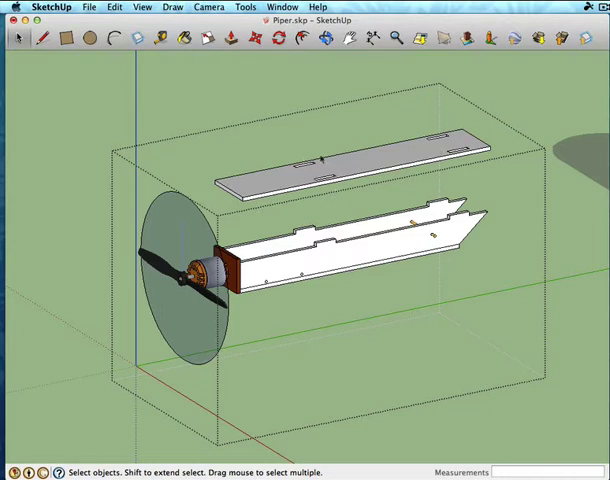
{"action": "mouse_move", "coordinate": [310, 235]}
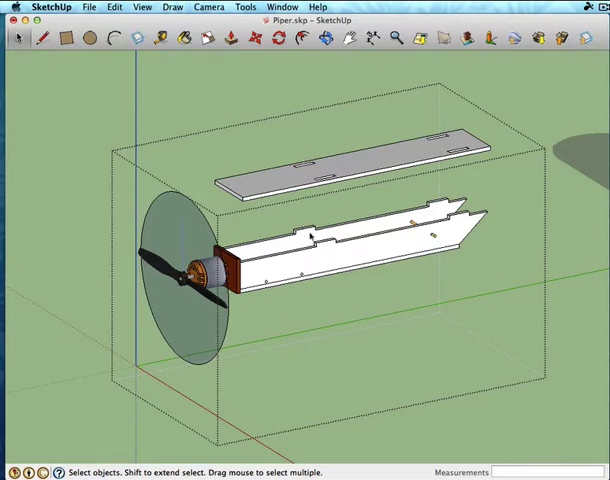
{"action": "mouse_move", "coordinate": [439, 288]}
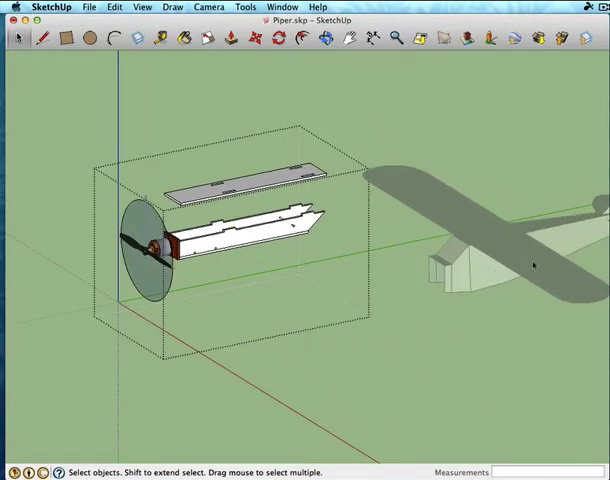
Step: Lift the power pod's top plate upward off its fuselage box
{"action": "left_click", "coordinate": [245, 188]}
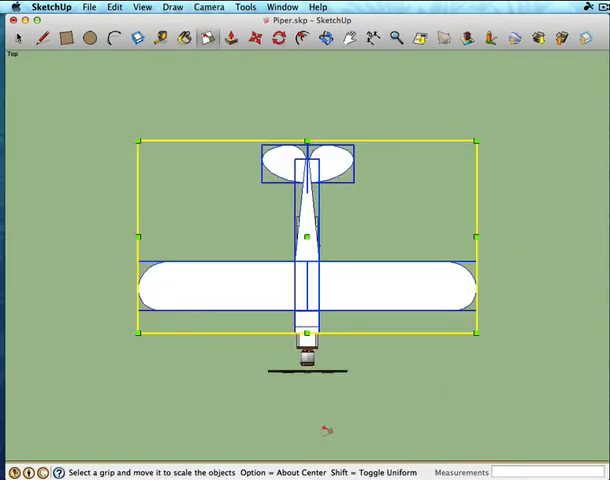
{"action": "mouse_move", "coordinate": [478, 138]}
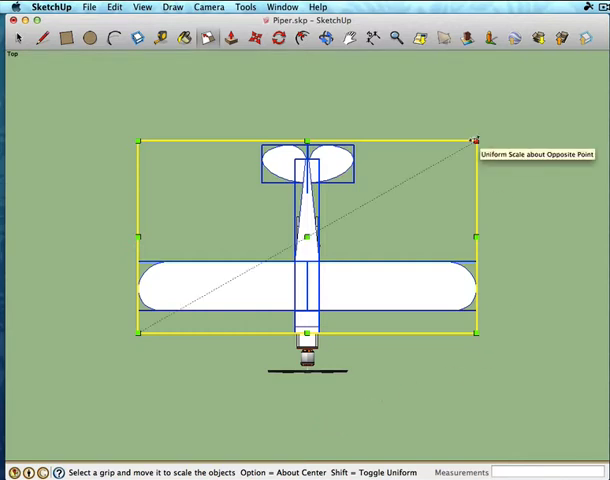
Step: Scale the plane uniformly from its corner grip to about 1.31 times
{"action": "left_click_drag", "start_coordinate": [470, 137], "coordinate": [550, 110]}
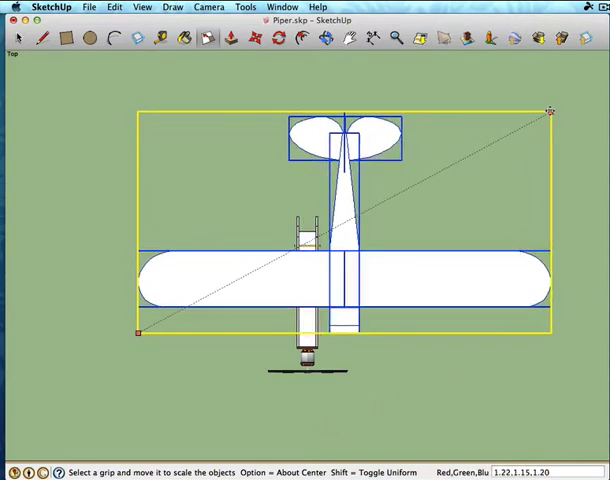
{"action": "left_click_drag", "start_coordinate": [549, 110], "coordinate": [522, 121]}
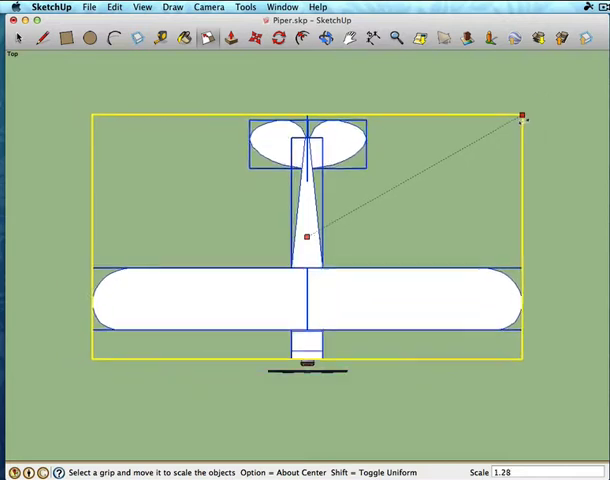
{"action": "left_click_drag", "start_coordinate": [521, 112], "coordinate": [528, 117]}
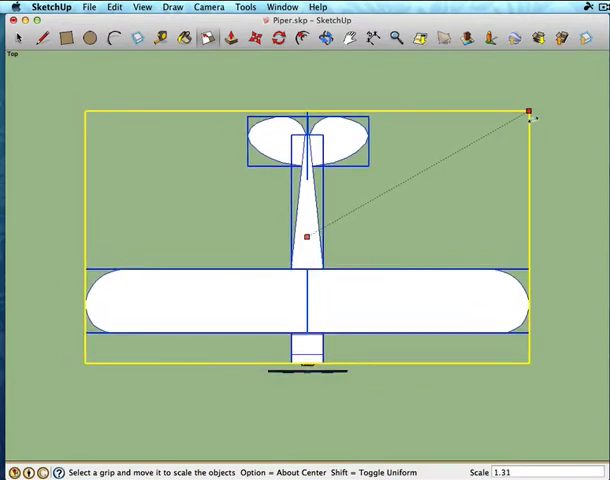
{"action": "left_click_drag", "start_coordinate": [528, 110], "coordinate": [530, 118]}
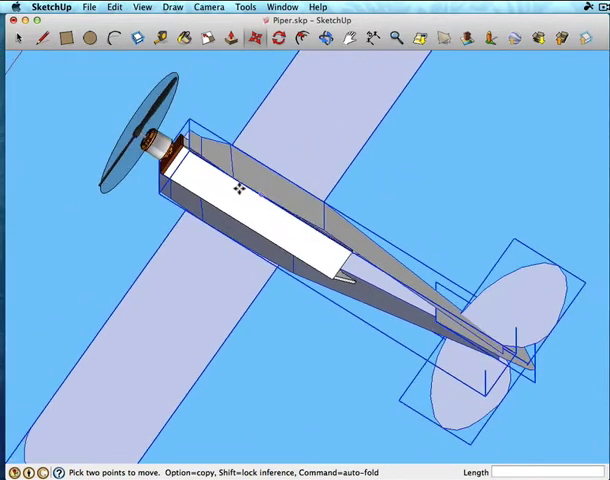
{"action": "mouse_move", "coordinate": [347, 203]}
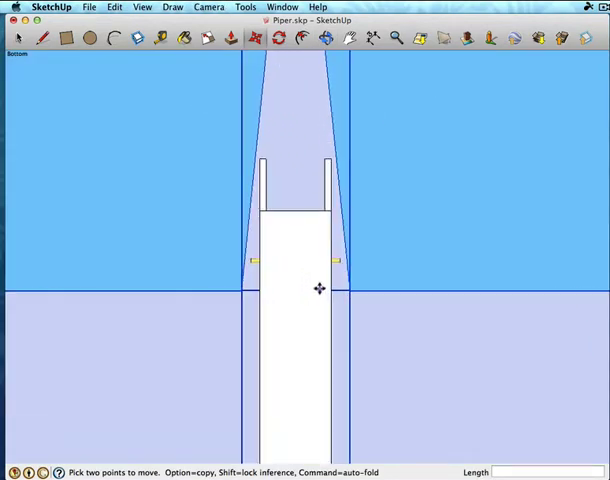
{"action": "mouse_move", "coordinate": [266, 160]}
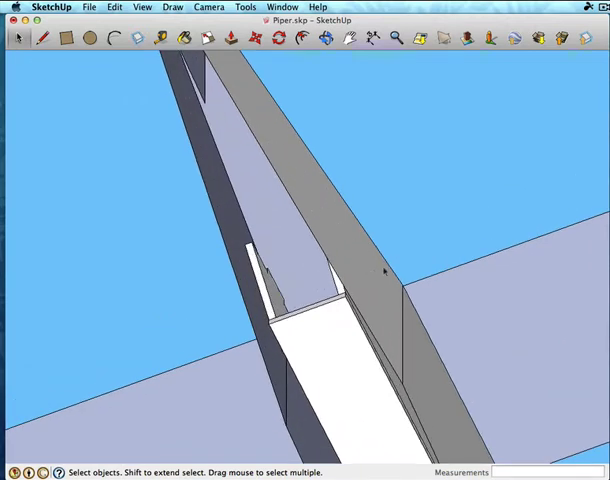
{"action": "mouse_move", "coordinate": [286, 157]}
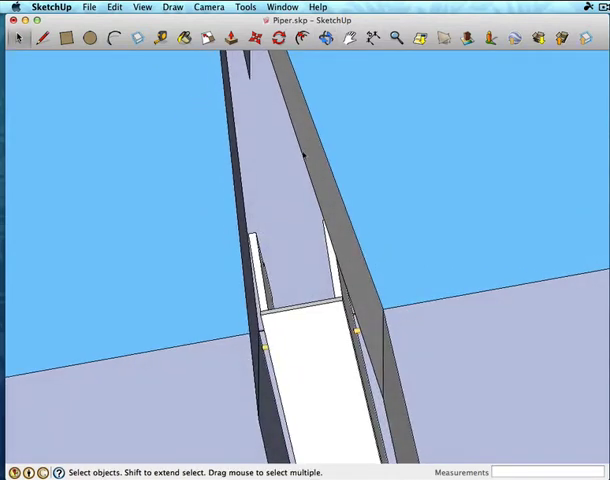
{"action": "mouse_move", "coordinate": [298, 158]}
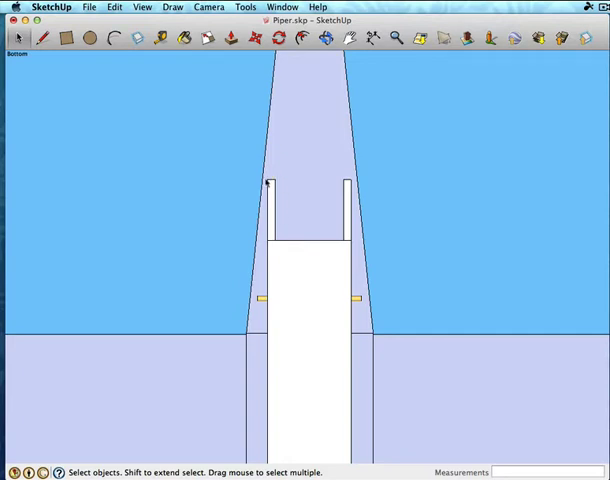
{"action": "mouse_move", "coordinate": [271, 190]}
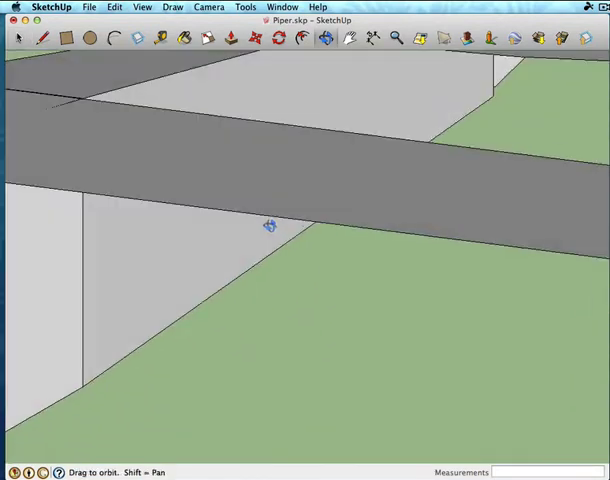
{"action": "left_click_drag", "start_coordinate": [270, 228], "coordinate": [240, 215]}
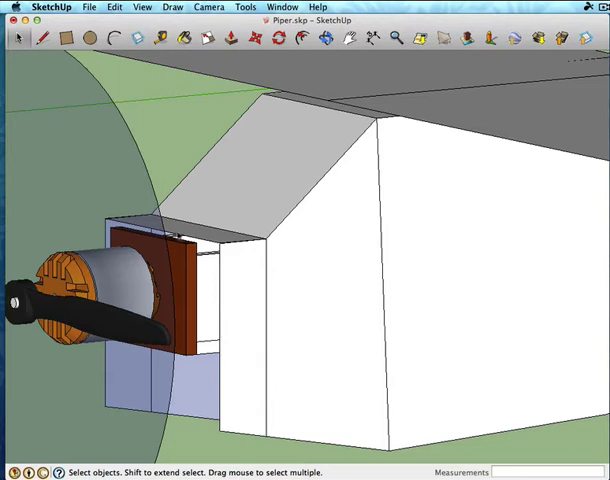
{"action": "mouse_move", "coordinate": [211, 255]}
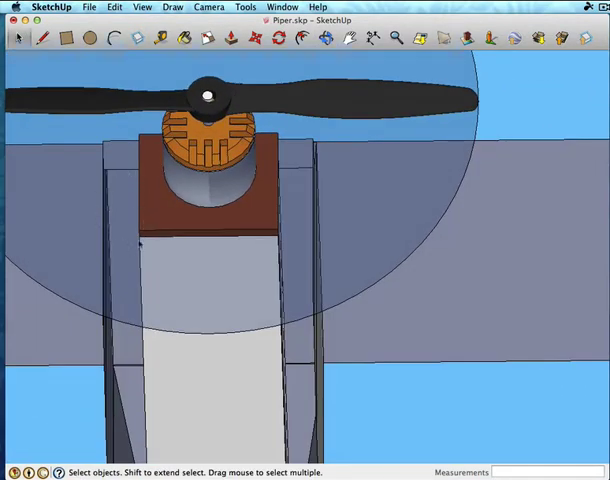
{"action": "mouse_move", "coordinate": [297, 207]}
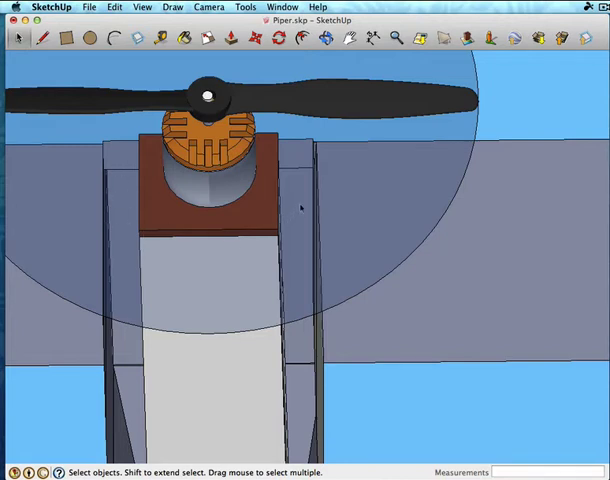
{"action": "mouse_move", "coordinate": [288, 198]}
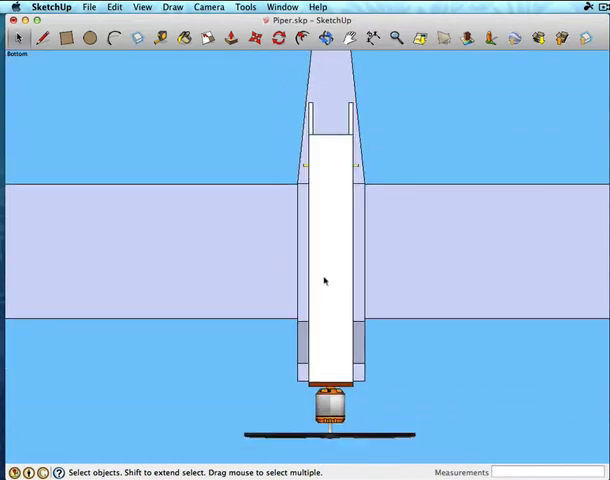
{"action": "mouse_move", "coordinate": [301, 365]}
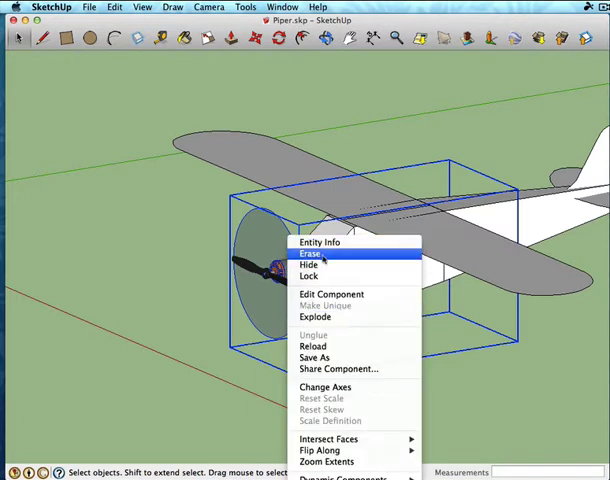
Step: Erase the power pod assembly, then select the plane and open its context menu
{"action": "left_click", "coordinate": [312, 253]}
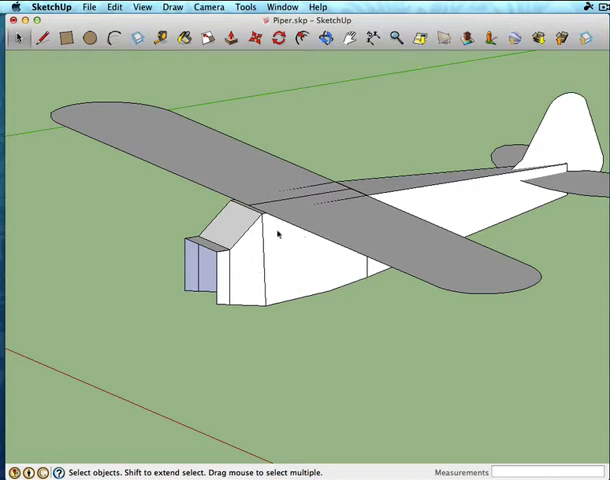
{"action": "left_click", "coordinate": [278, 235]}
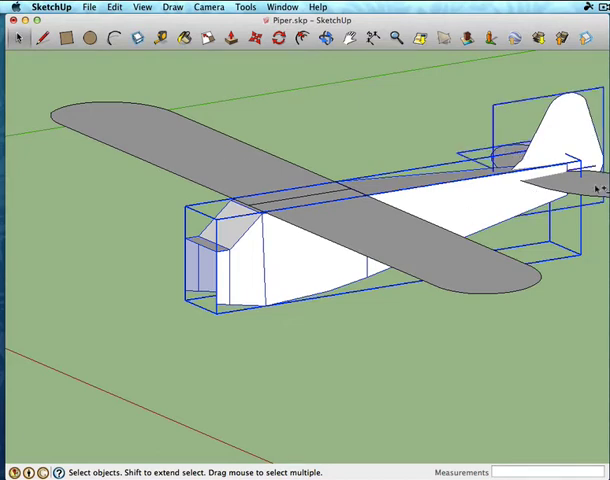
{"action": "right_click", "coordinate": [595, 187]}
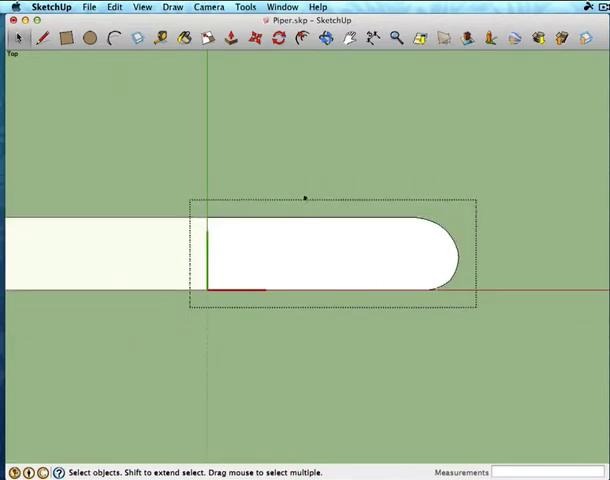
Step: Window-select the rounded wingtip end so only that flat face remains
{"action": "left_click", "coordinate": [160, 233]}
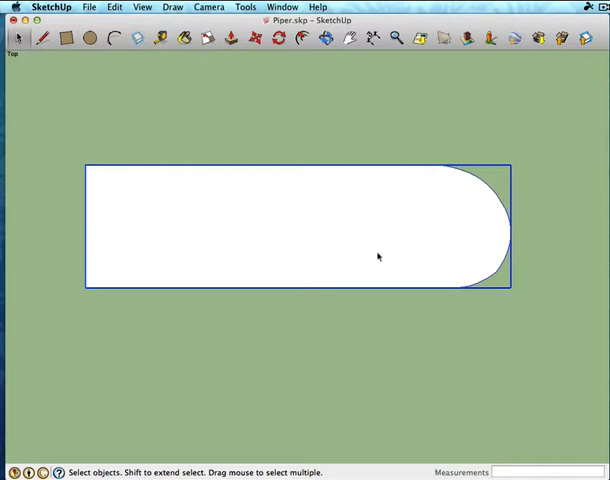
{"action": "mouse_move", "coordinate": [393, 273]}
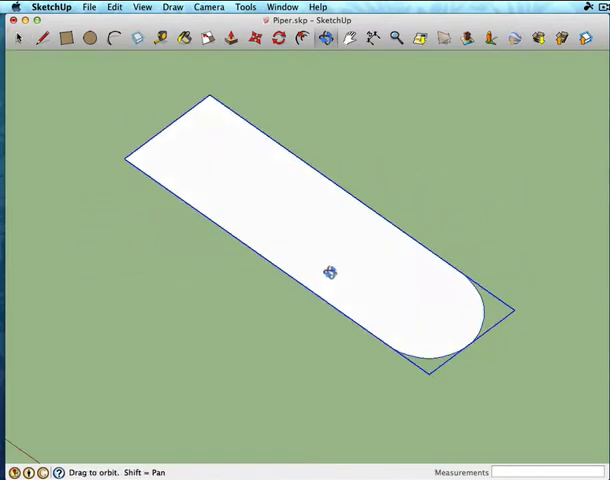
{"action": "left_click", "coordinate": [19, 38]}
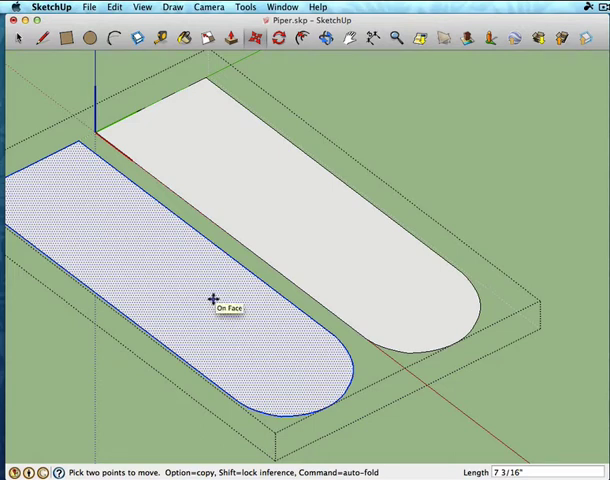
{"action": "mouse_move", "coordinate": [298, 286]}
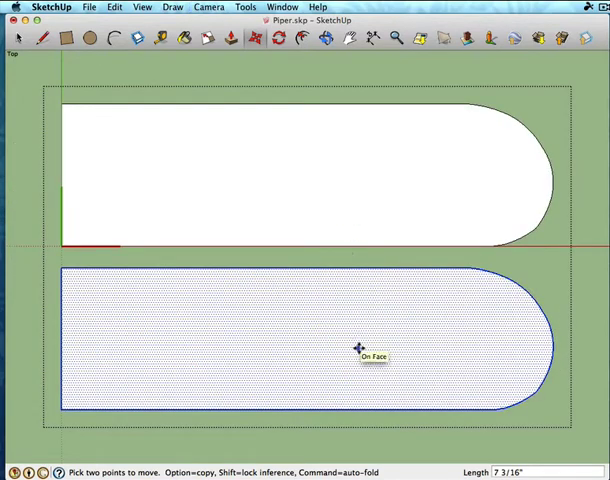
{"action": "mouse_move", "coordinate": [475, 272]}
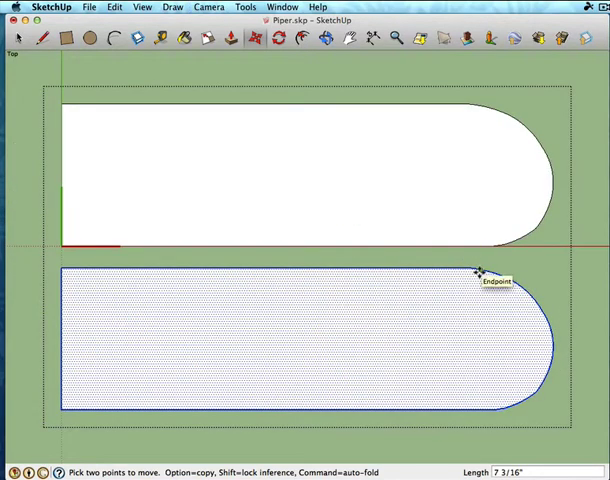
{"action": "mouse_move", "coordinate": [437, 280]}
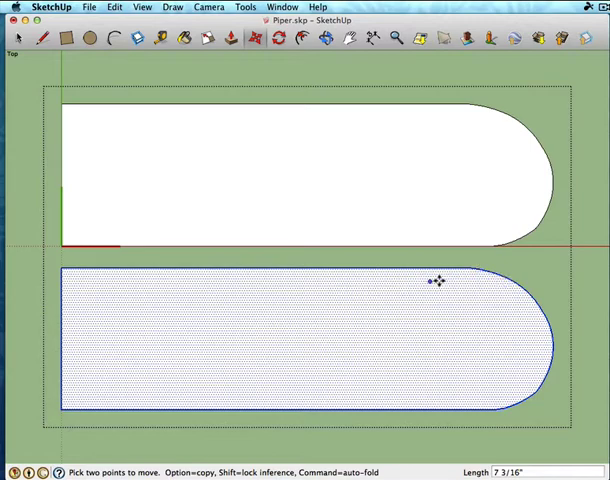
{"action": "mouse_move", "coordinate": [432, 298]}
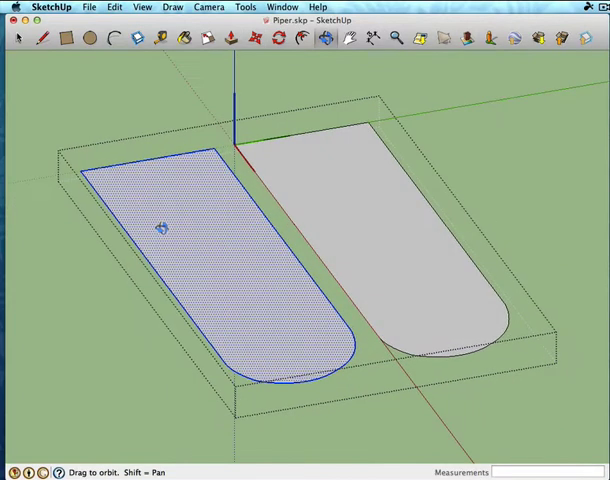
Step: Copy the rounded wing face with Move and Option, about 7 3/16 inches beside the original
{"action": "left_click", "coordinate": [231, 39]}
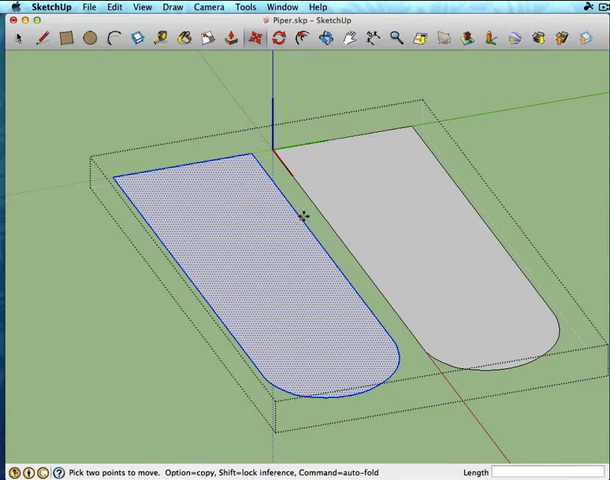
{"action": "mouse_move", "coordinate": [308, 230]}
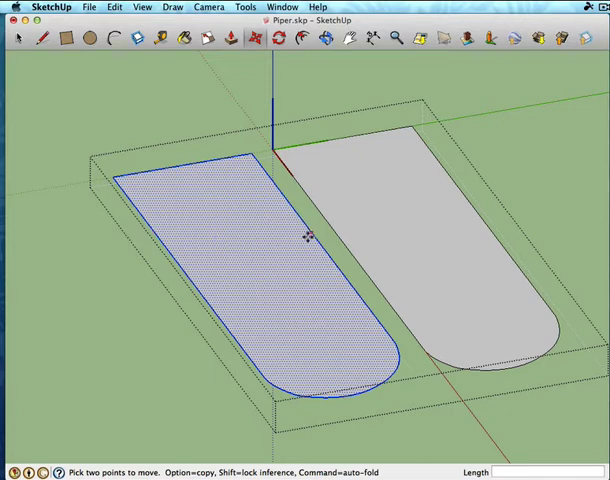
Step: Bring up the context menu on the copied face to reach Flip Along
{"action": "right_click", "coordinate": [255, 238]}
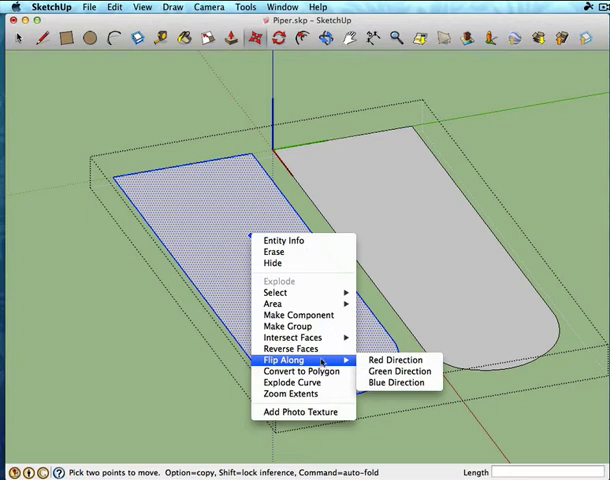
{"action": "mouse_move", "coordinate": [395, 359]}
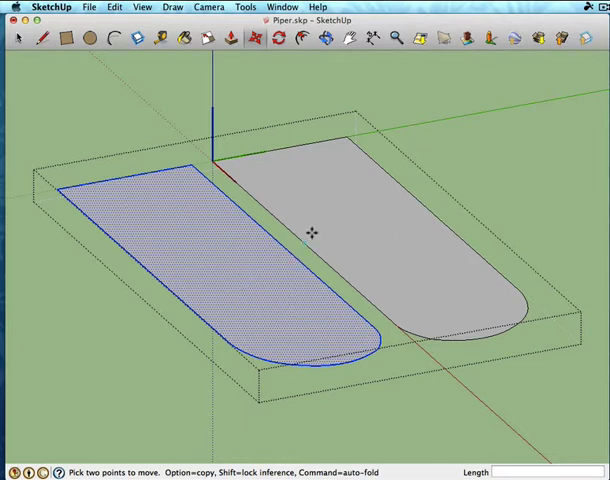
{"action": "mouse_move", "coordinate": [363, 232]}
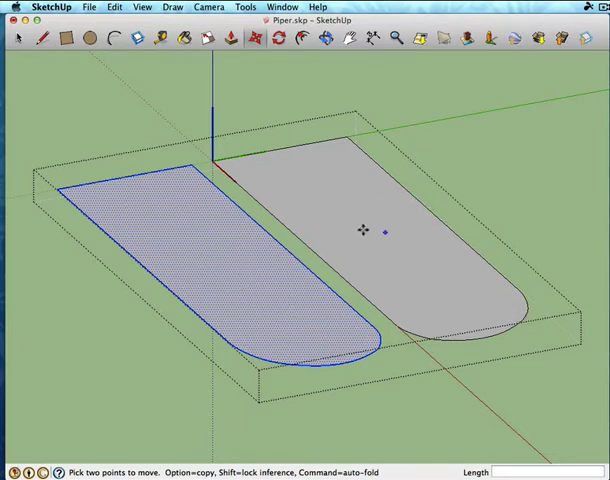
{"action": "mouse_move", "coordinate": [328, 190]}
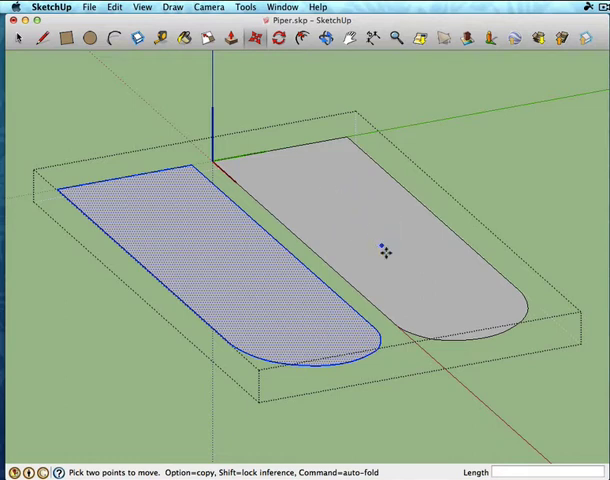
{"action": "mouse_move", "coordinate": [309, 316]}
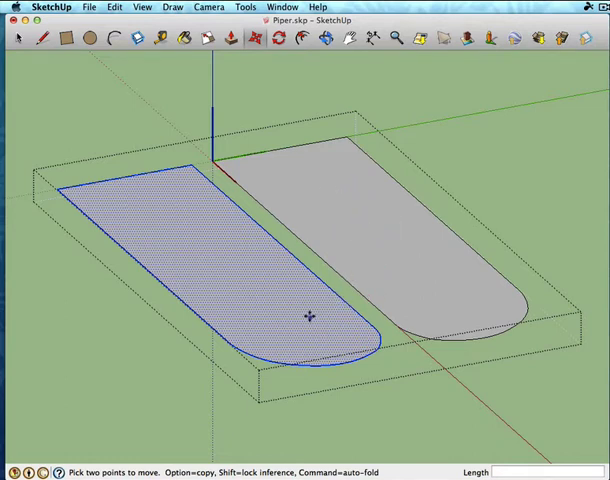
Step: Apply Reverse Faces to the copied wing outline
{"action": "right_click", "coordinate": [245, 285]}
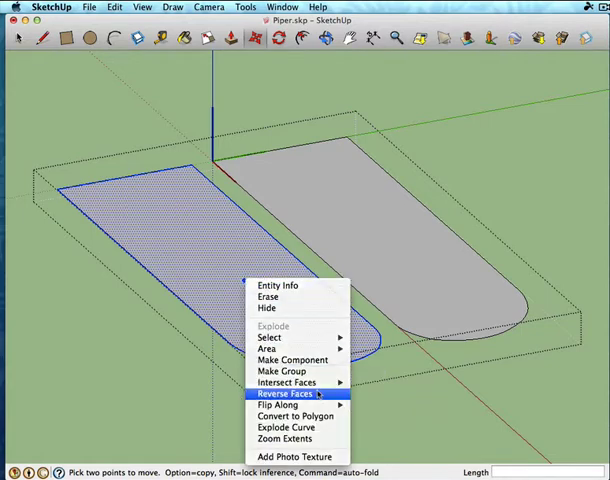
{"action": "left_click", "coordinate": [294, 393]}
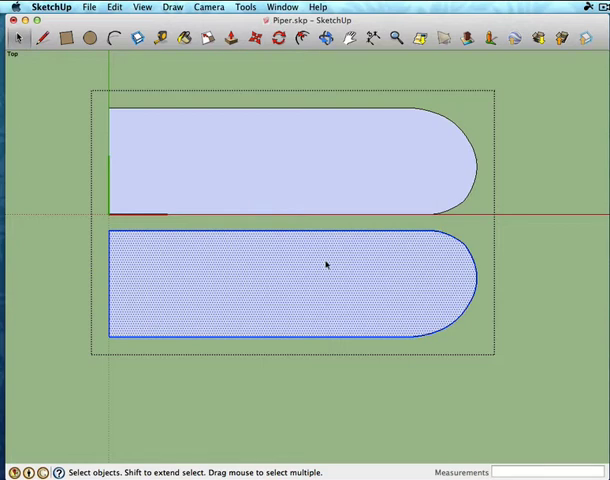
{"action": "mouse_move", "coordinate": [150, 218]}
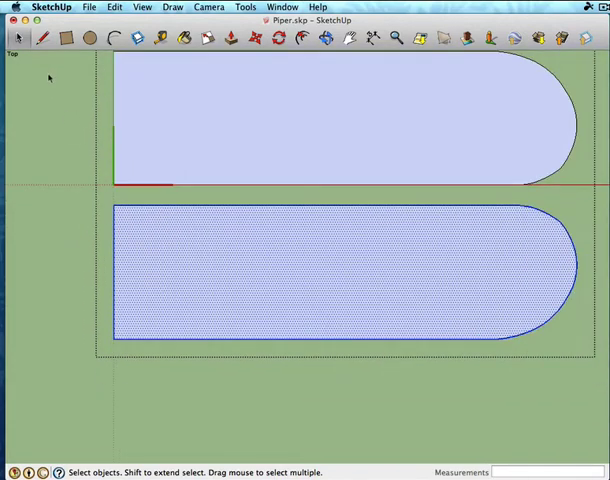
Step: Draw a straight line across the copied face from left edge to right edge
{"action": "left_click", "coordinate": [45, 38]}
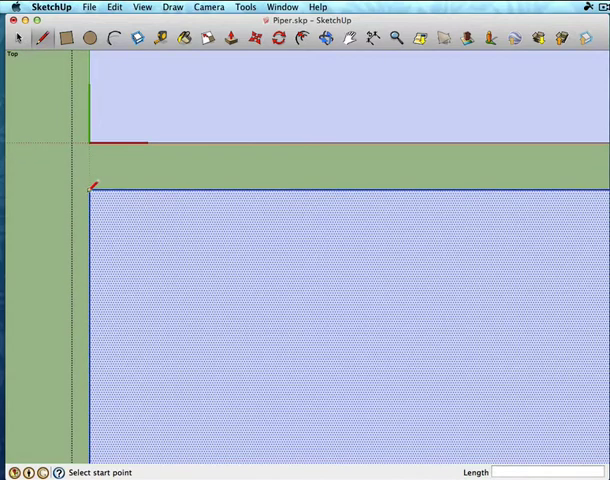
{"action": "left_click", "coordinate": [95, 190]}
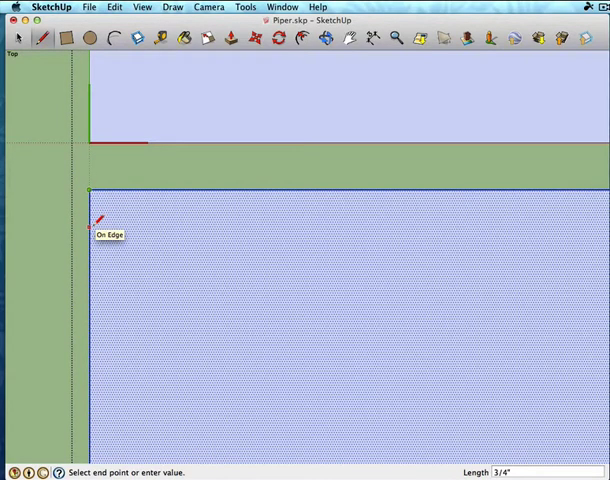
{"action": "mouse_move", "coordinate": [100, 228]}
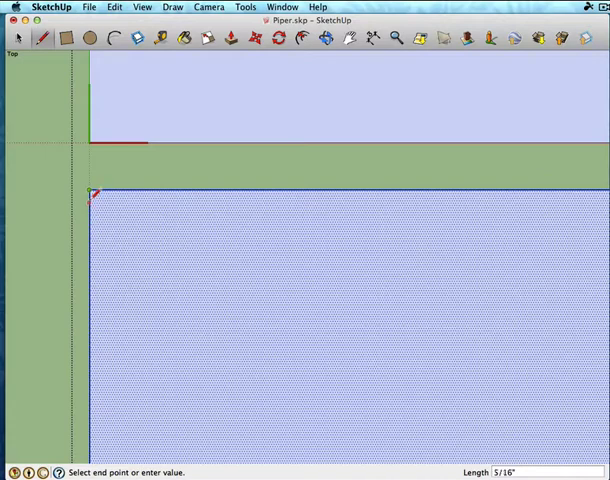
{"action": "mouse_move", "coordinate": [95, 210]}
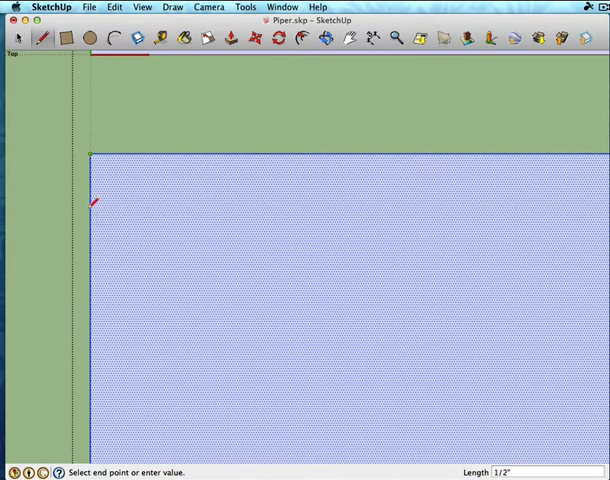
{"action": "mouse_move", "coordinate": [98, 225]}
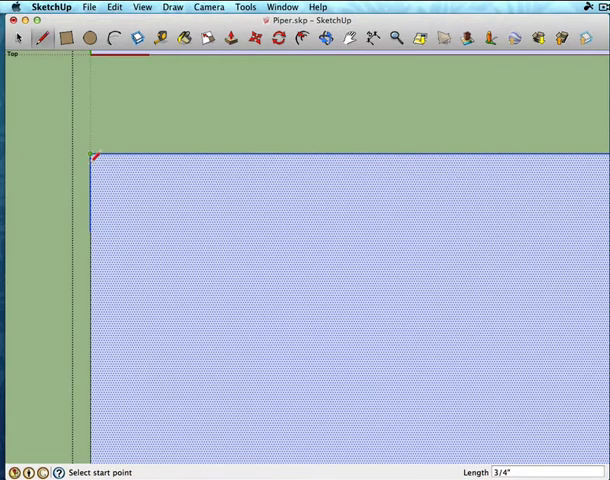
{"action": "mouse_move", "coordinate": [128, 238]}
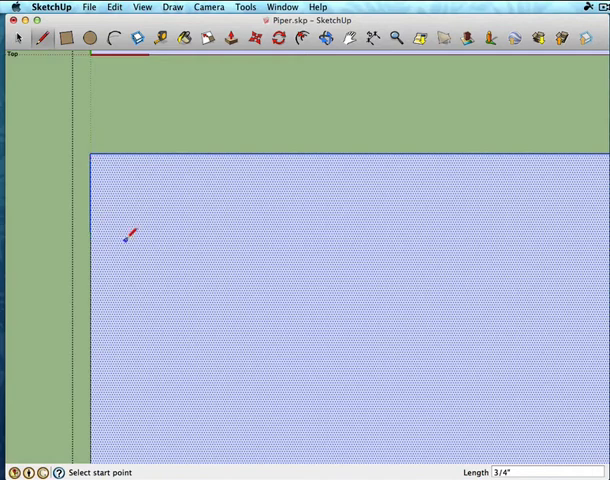
{"action": "left_click", "coordinate": [92, 233]}
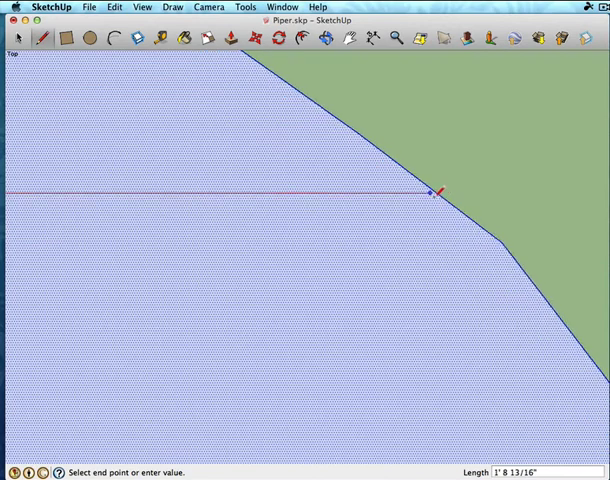
{"action": "left_click", "coordinate": [435, 189]}
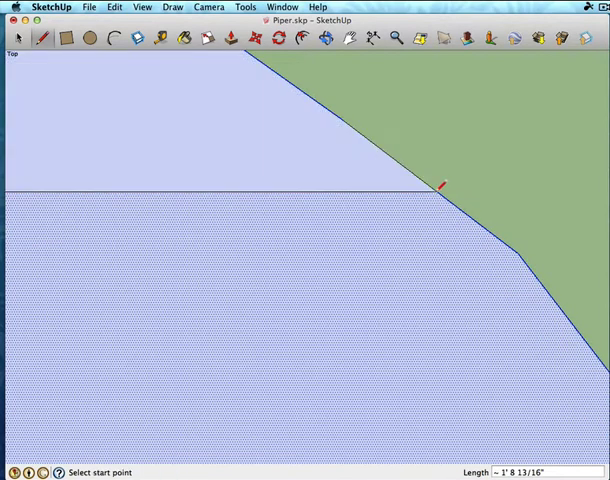
{"action": "mouse_move", "coordinate": [297, 128]}
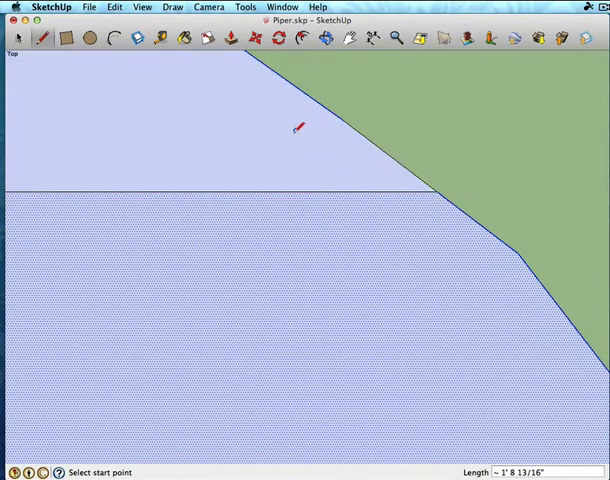
{"action": "mouse_move", "coordinate": [262, 167]}
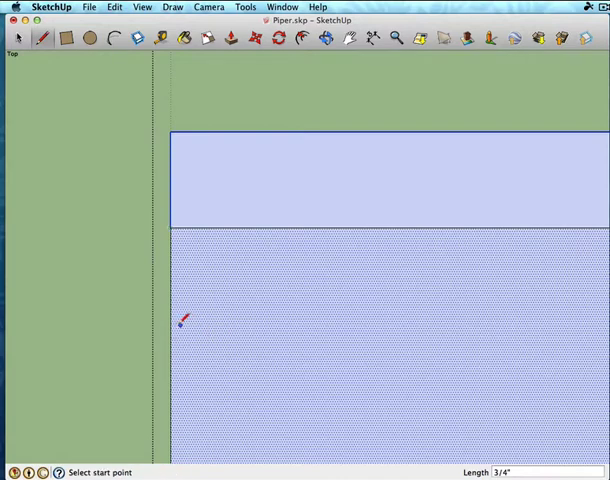
Step: Start another parallel line across the copy near its top edge
{"action": "left_click", "coordinate": [183, 321]}
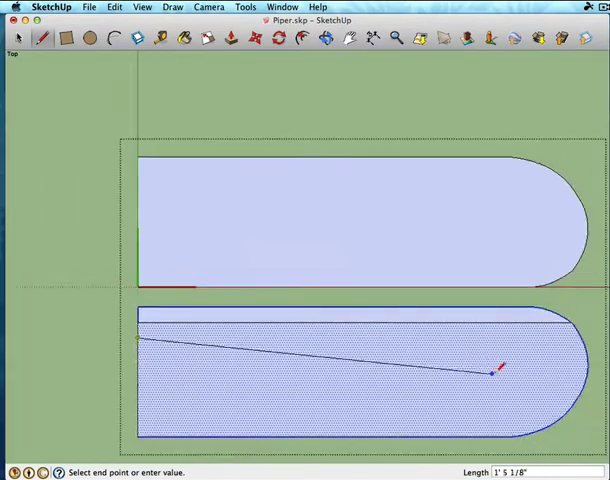
{"action": "scroll", "scroll_direction": "up", "scroll_amount": 3}
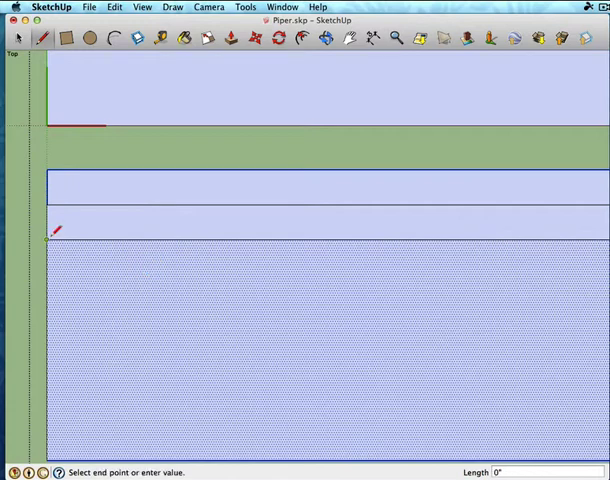
{"action": "mouse_move", "coordinate": [56, 275]}
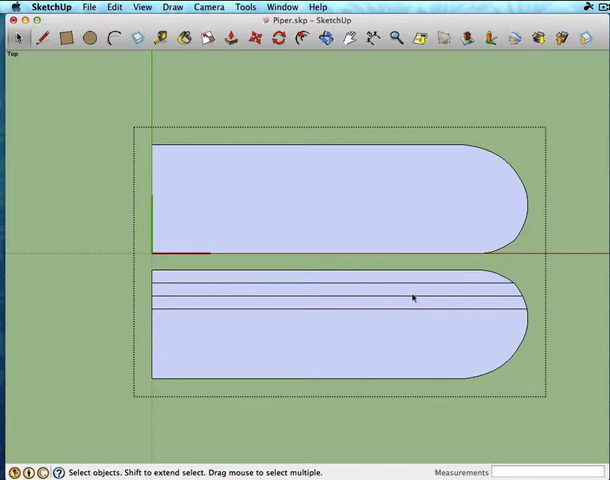
{"action": "mouse_move", "coordinate": [388, 309]}
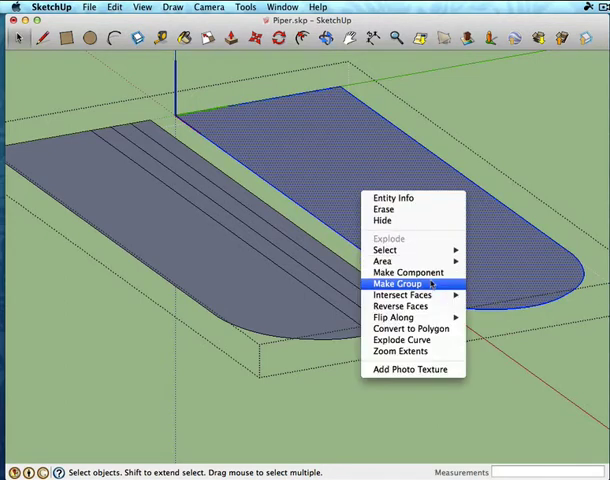
Step: Group the original rounded wing face with Make Group
{"action": "left_click", "coordinate": [397, 284]}
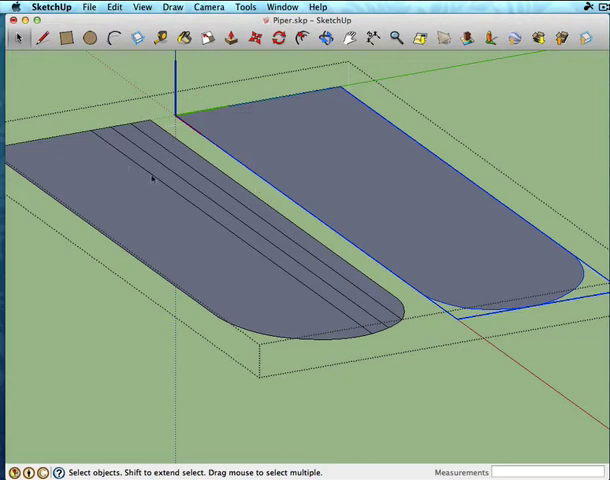
{"action": "mouse_move", "coordinate": [355, 280]}
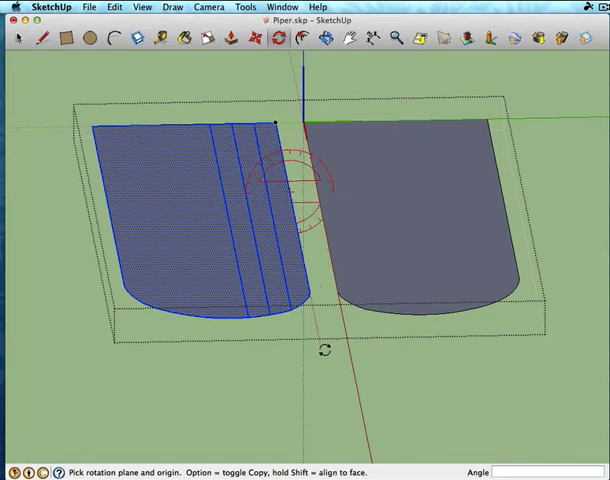
{"action": "mouse_move", "coordinate": [325, 355]}
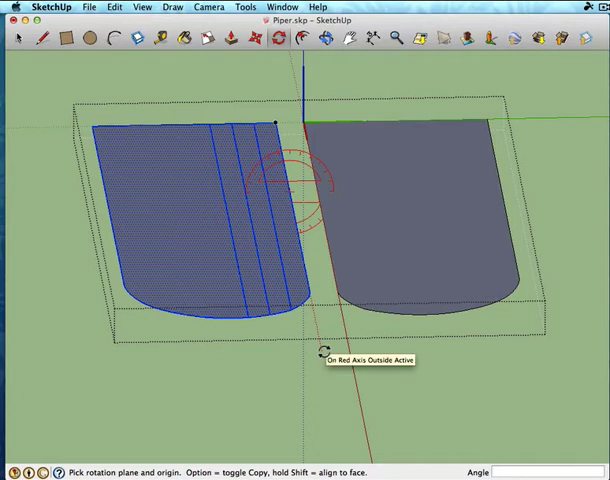
Step: Place the rotation pivot on the red axis at the wing root
{"action": "left_click", "coordinate": [273, 190]}
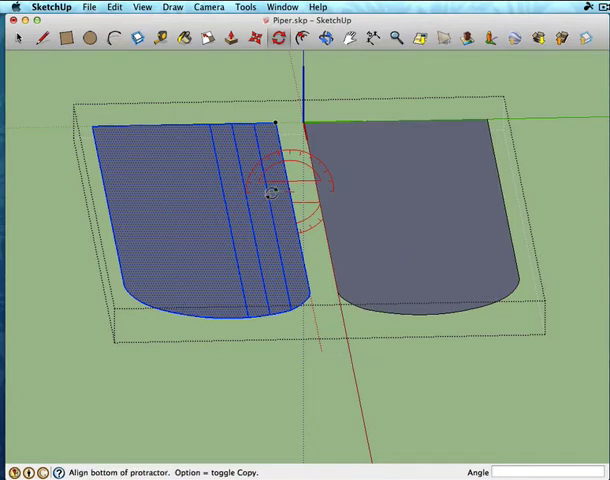
{"action": "mouse_move", "coordinate": [190, 190]}
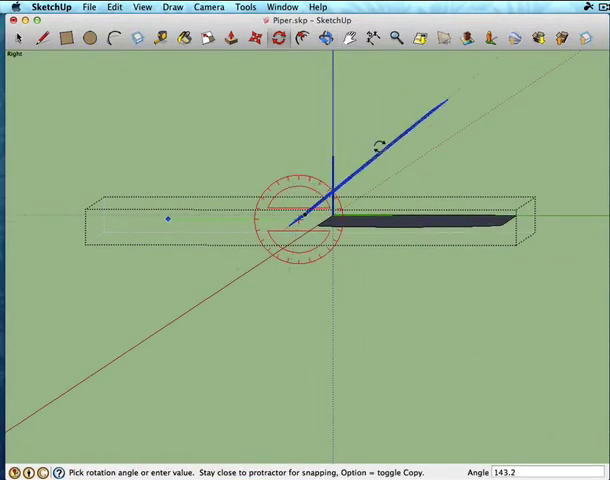
{"action": "mouse_move", "coordinate": [378, 152]}
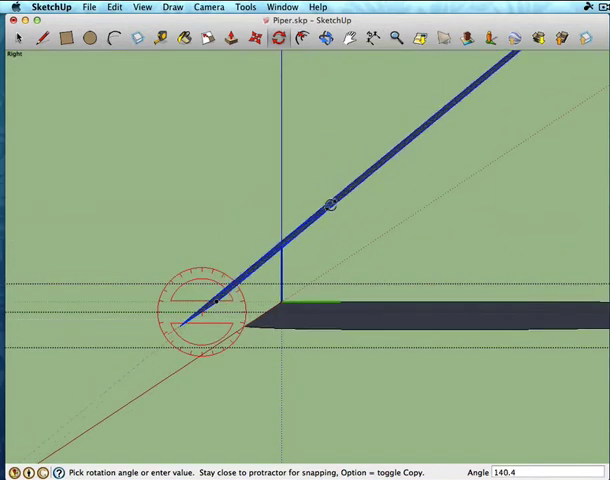
{"action": "mouse_move", "coordinate": [323, 205]}
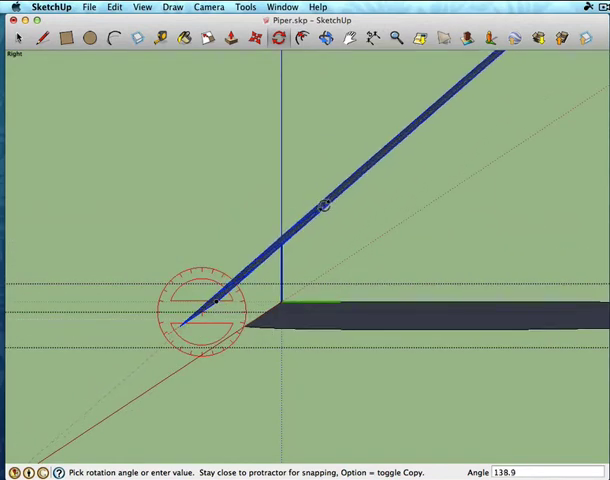
{"action": "mouse_move", "coordinate": [315, 205]}
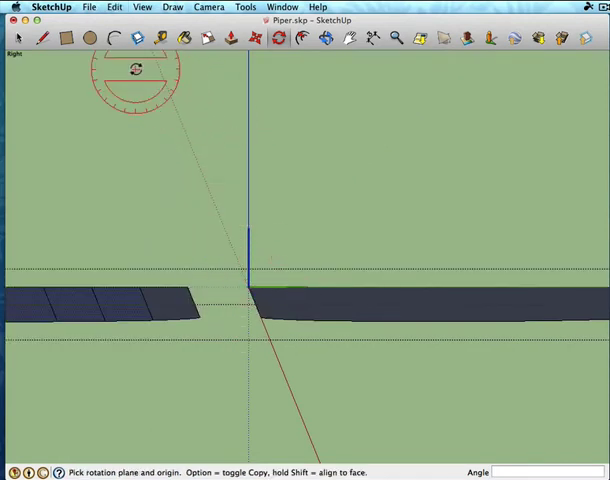
Step: Redo the undone panel rotation from the Edit menu
{"action": "left_click", "coordinate": [114, 7]}
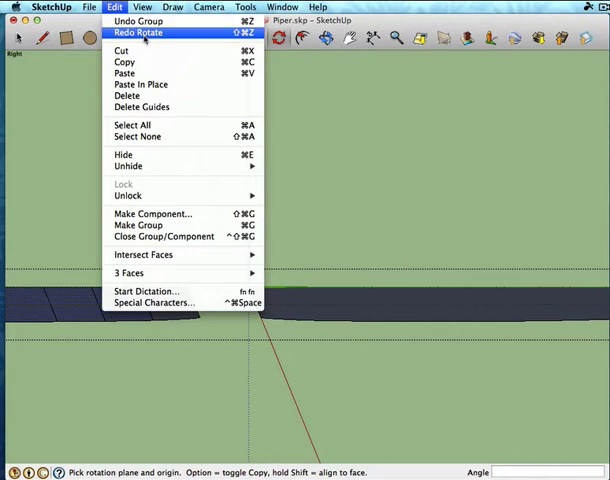
{"action": "left_click", "coordinate": [142, 32]}
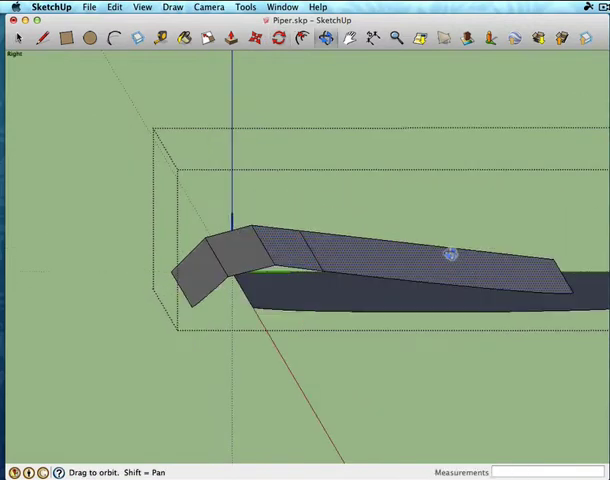
Step: Tilt the long upper panel down at its fold toward the trailing edge
{"action": "left_click", "coordinate": [246, 39]}
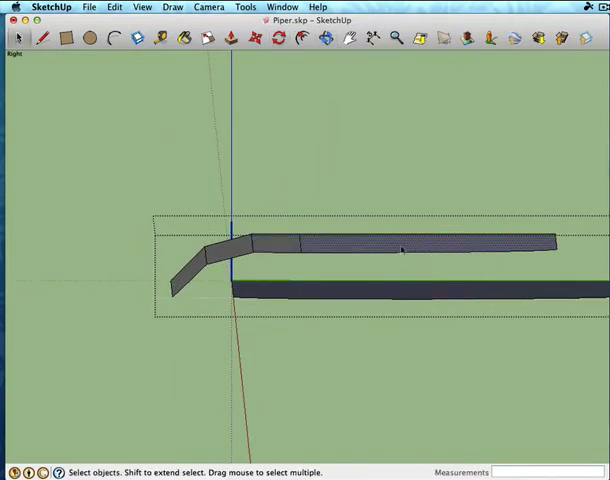
{"action": "mouse_move", "coordinate": [285, 132]}
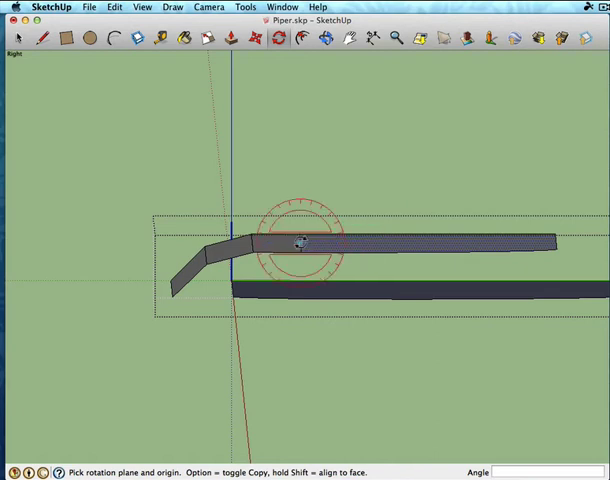
{"action": "left_click", "coordinate": [305, 244]}
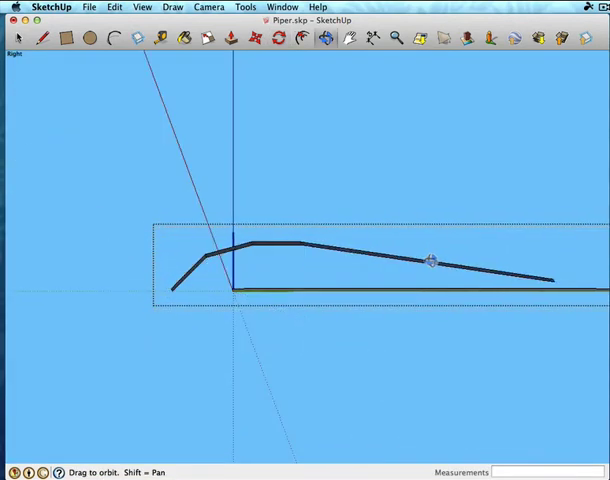
{"action": "left_click", "coordinate": [277, 38]}
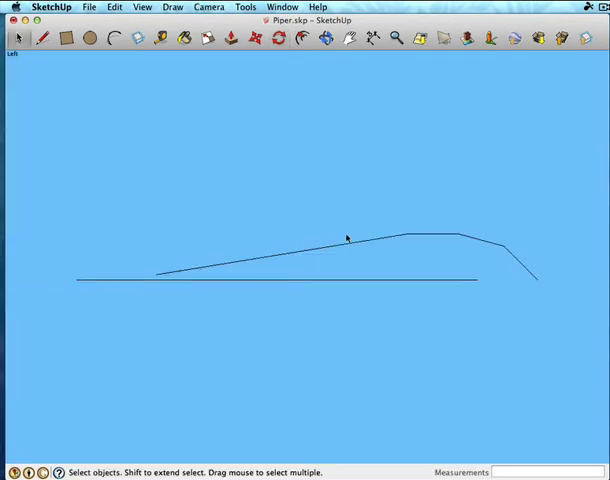
{"action": "mouse_move", "coordinate": [265, 250]}
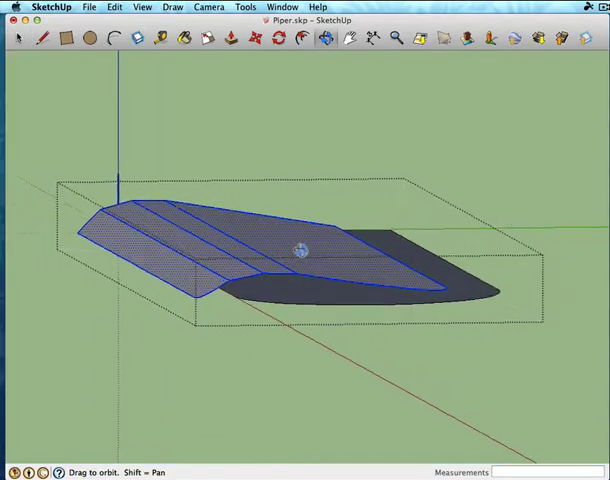
{"action": "left_click_drag", "start_coordinate": [295, 250], "coordinate": [460, 175]}
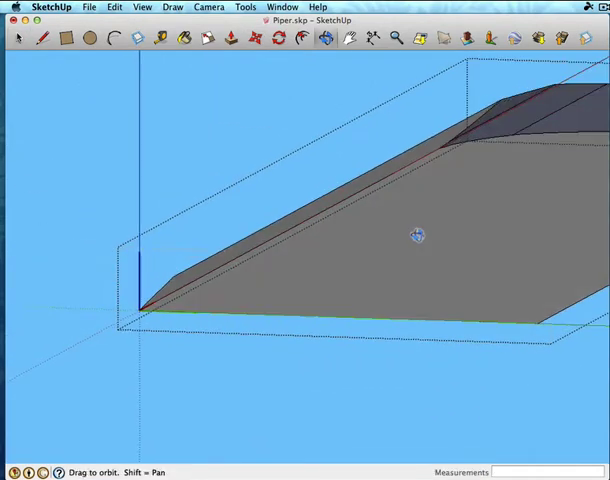
{"action": "left_click_drag", "start_coordinate": [418, 235], "coordinate": [380, 270]}
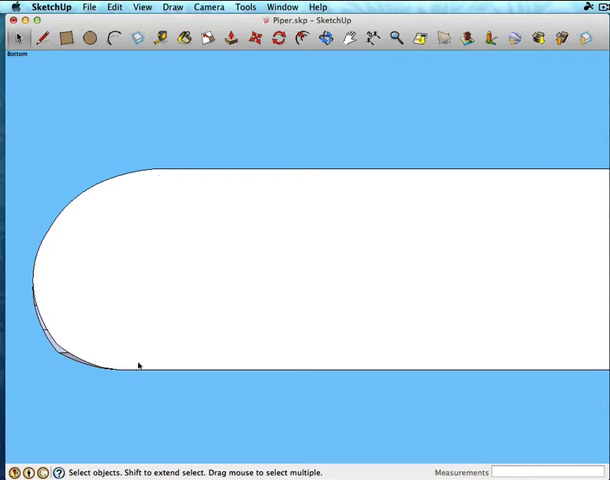
Step: In Bottom view, start a line across the wing underside where the rounded tip begins
{"action": "left_click", "coordinate": [167, 204]}
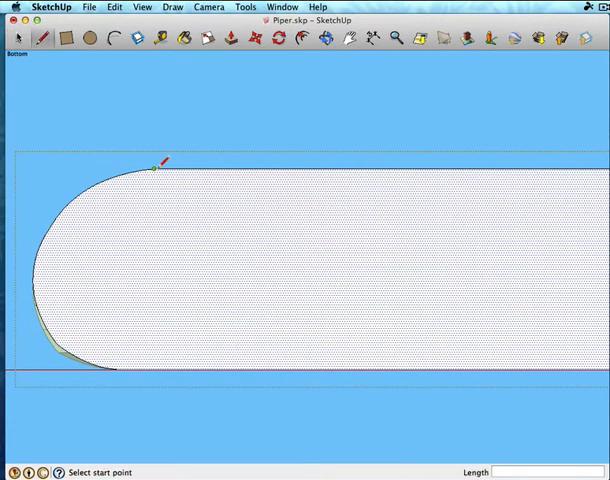
{"action": "left_click", "coordinate": [155, 163]}
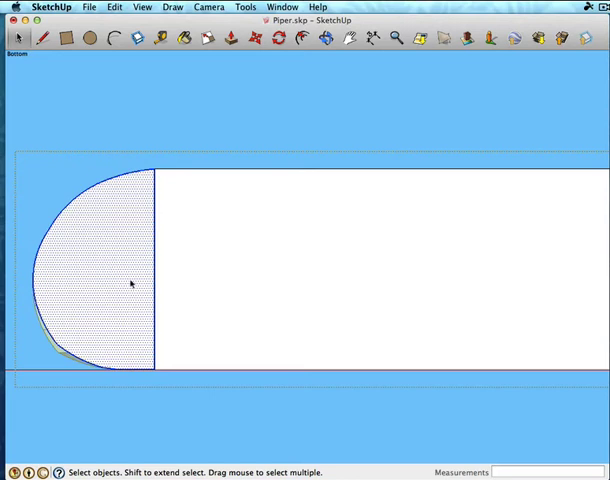
{"action": "mouse_move", "coordinate": [163, 273]}
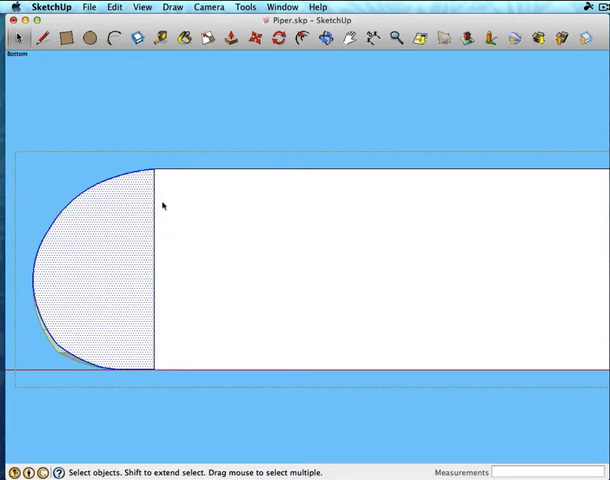
{"action": "mouse_move", "coordinate": [137, 218]}
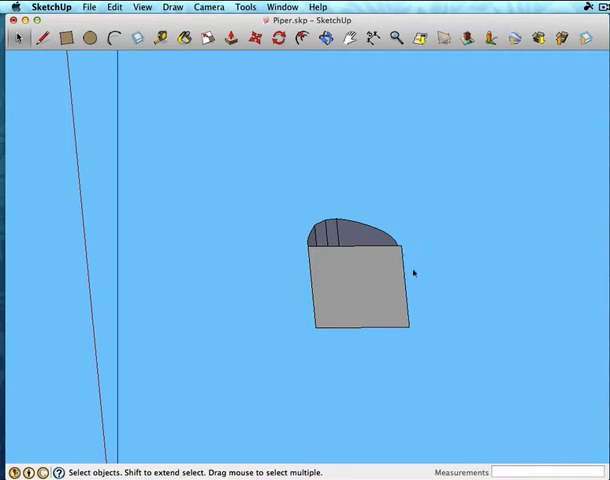
{"action": "left_click_drag", "start_coordinate": [360, 280], "coordinate": [430, 300]}
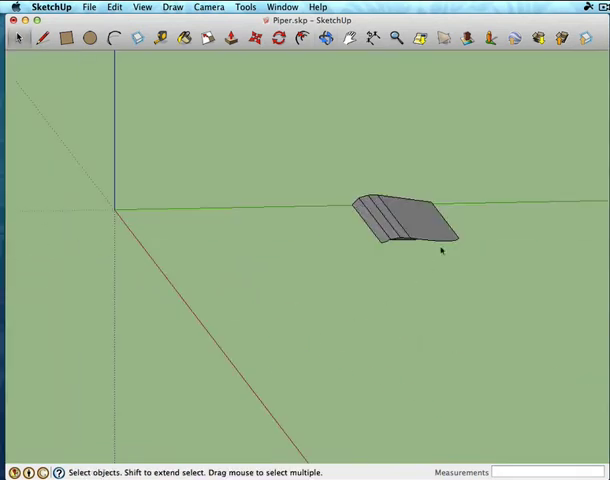
{"action": "left_click_drag", "start_coordinate": [440, 250], "coordinate": [454, 90]}
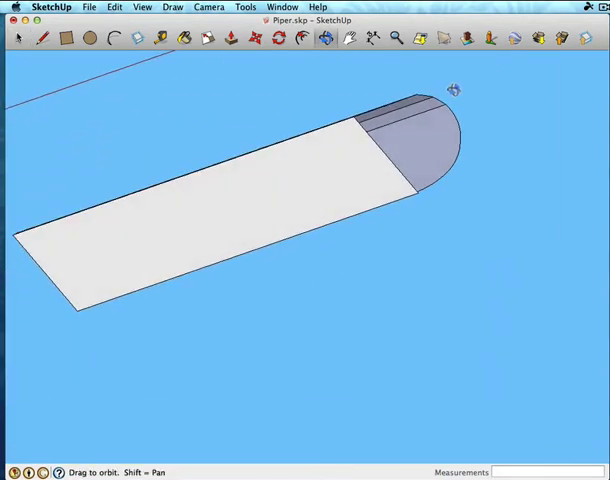
{"action": "left_click_drag", "start_coordinate": [453, 90], "coordinate": [453, 327]}
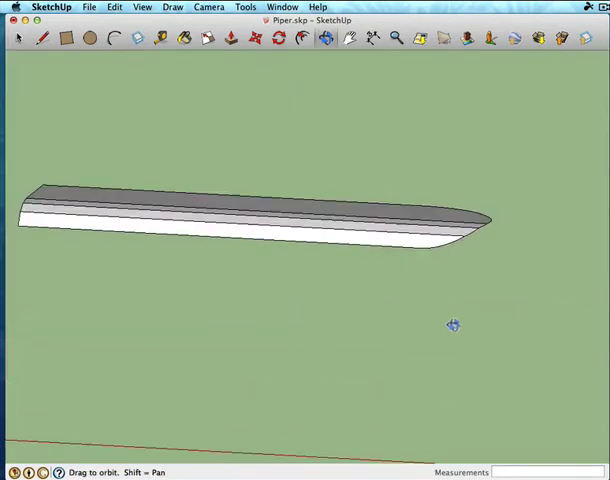
{"action": "left_click_drag", "start_coordinate": [453, 326], "coordinate": [229, 186]}
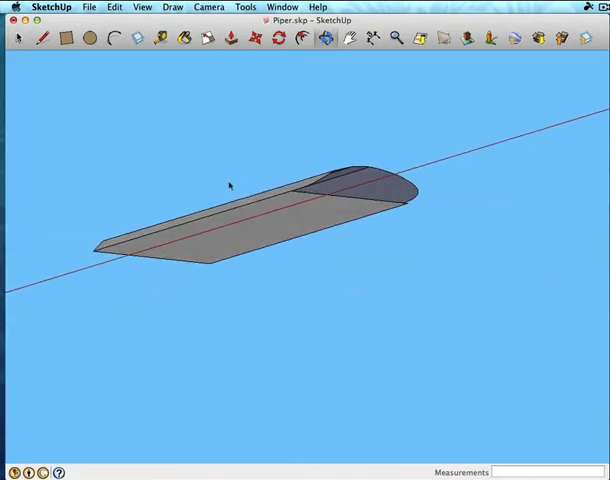
{"action": "left_click_drag", "start_coordinate": [230, 185], "coordinate": [265, 175]}
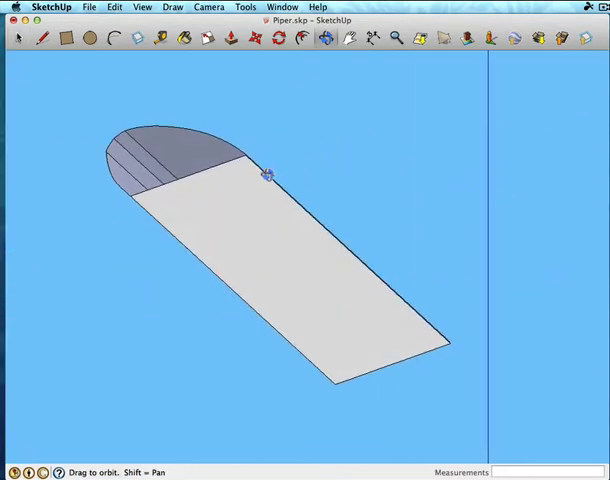
{"action": "left_click_drag", "start_coordinate": [265, 170], "coordinate": [267, 296]}
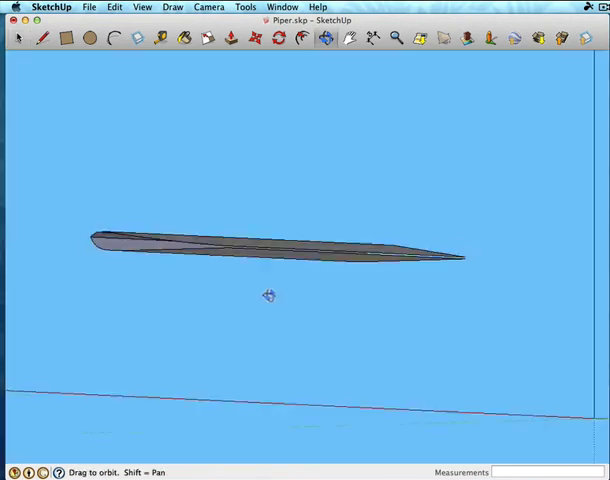
{"action": "left_click_drag", "start_coordinate": [268, 298], "coordinate": [363, 169]}
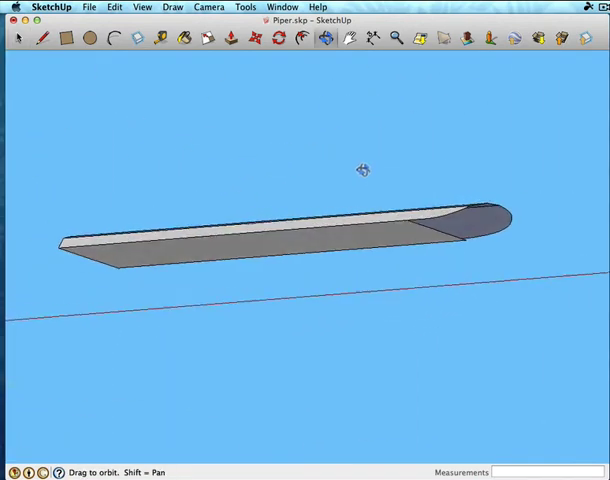
{"action": "left_click", "coordinate": [18, 38]}
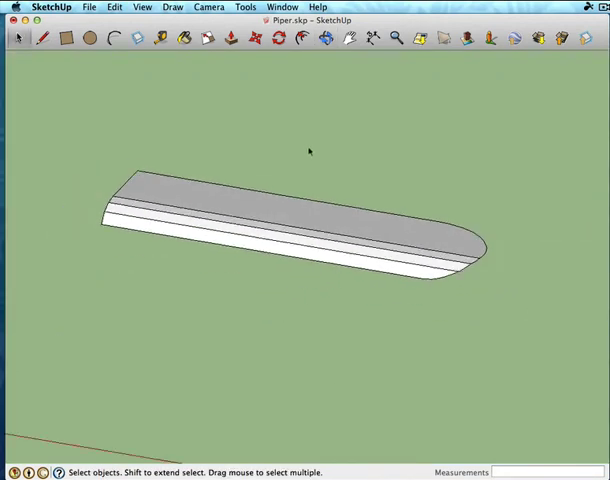
Step: Unhide all to show the fuselage, tail and motor beside the folded wing
{"action": "left_click", "coordinate": [115, 7]}
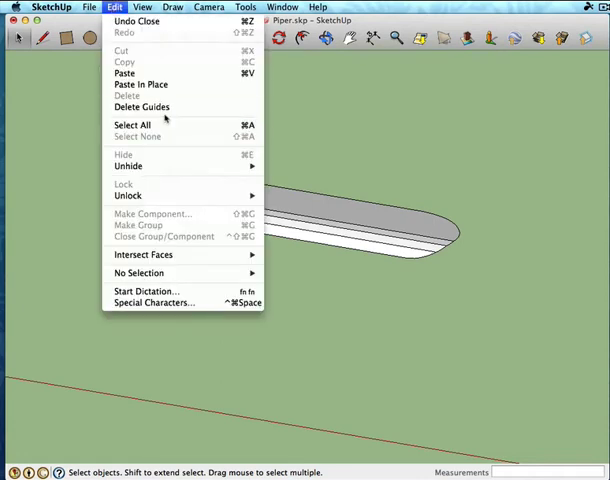
{"action": "left_click", "coordinate": [135, 21]}
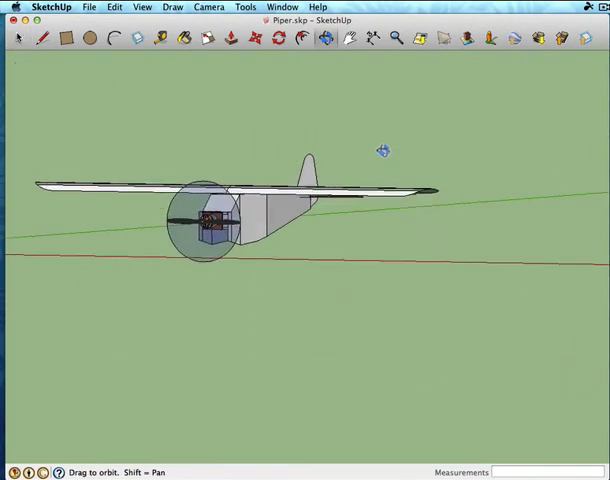
{"action": "left_click_drag", "start_coordinate": [383, 150], "coordinate": [320, 145]}
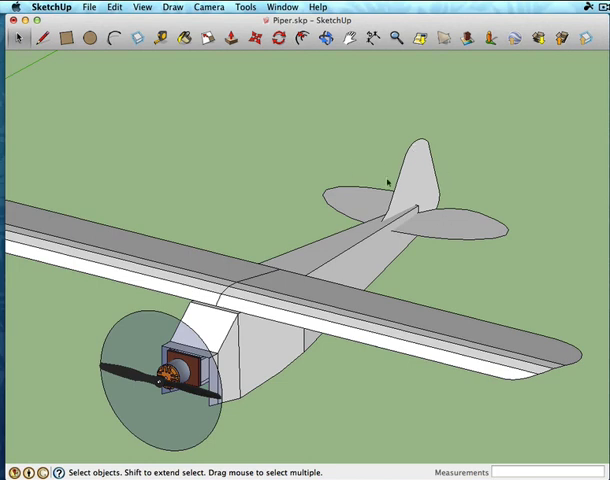
{"action": "mouse_move", "coordinate": [461, 220]}
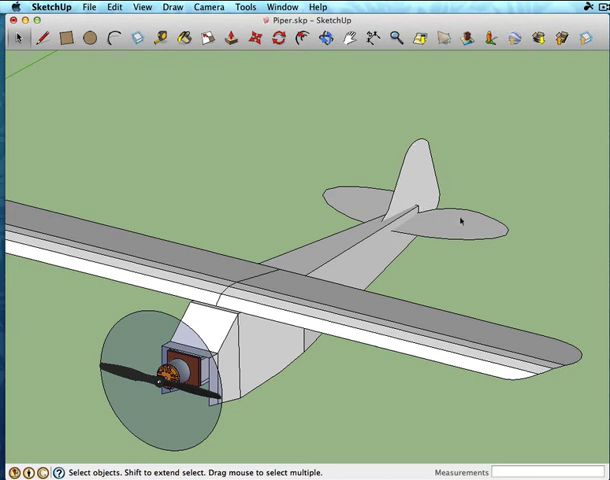
{"action": "mouse_move", "coordinate": [422, 267]}
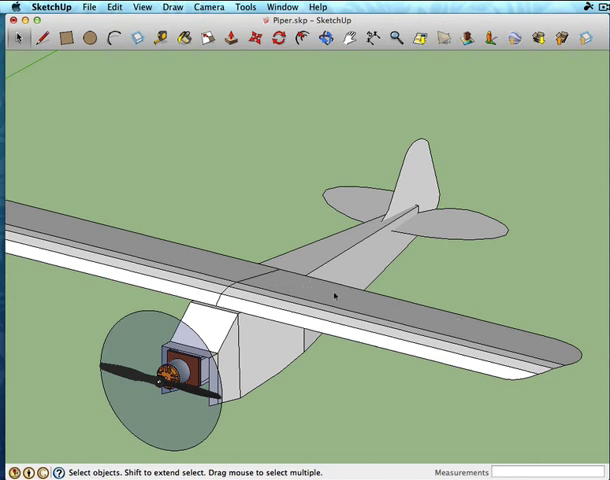
{"action": "left_click_drag", "start_coordinate": [350, 290], "coordinate": [250, 310]}
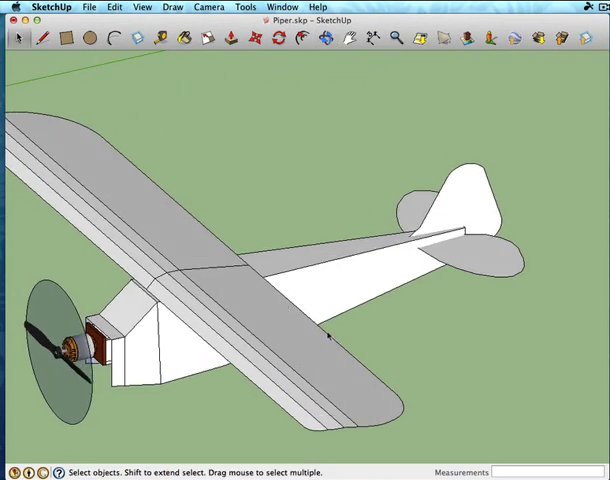
{"action": "mouse_move", "coordinate": [311, 349]}
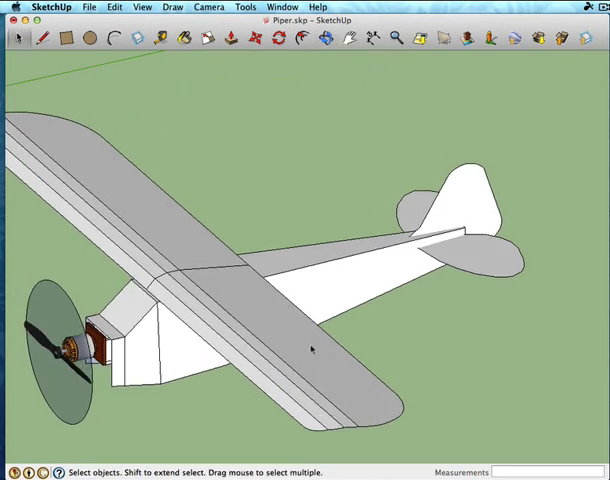